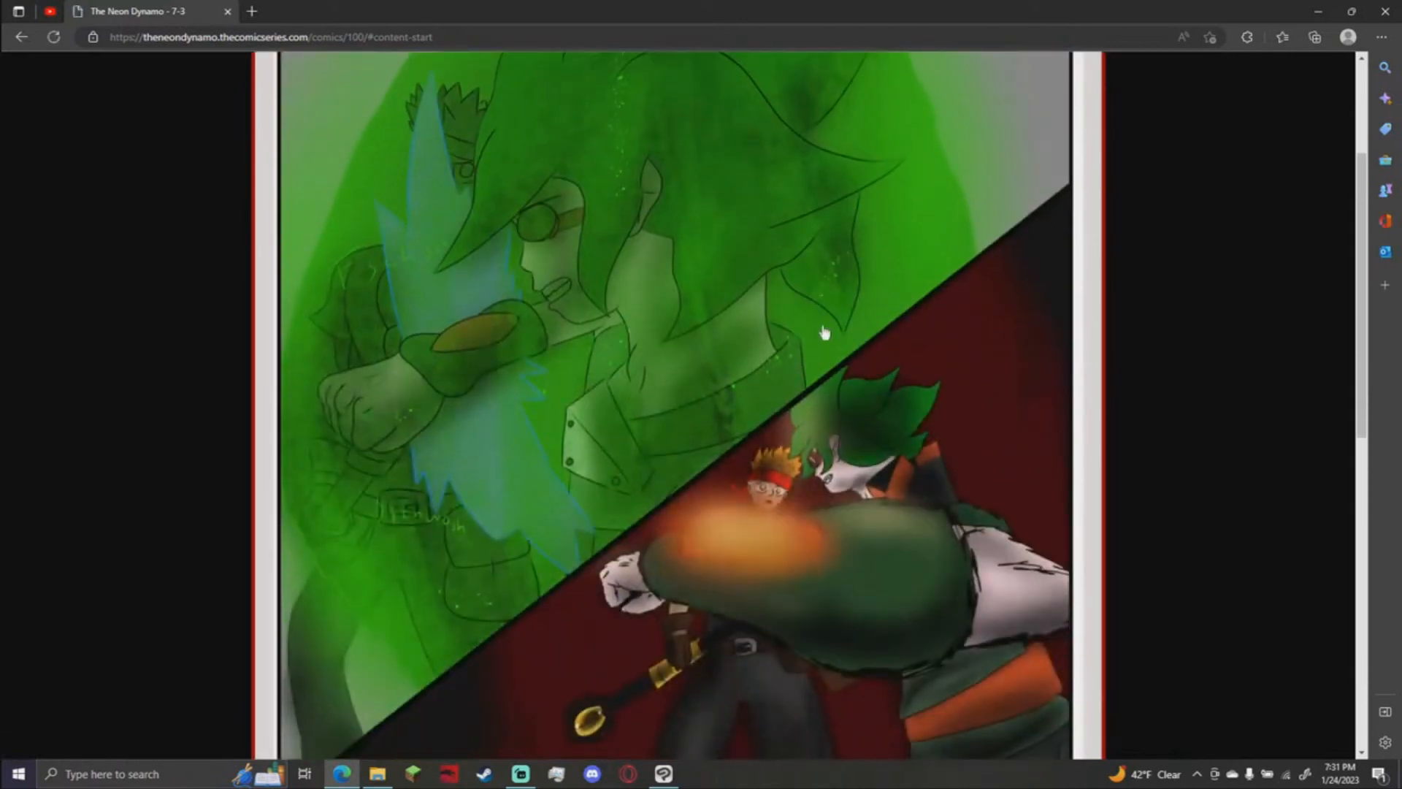
mouse_move(830, 348)
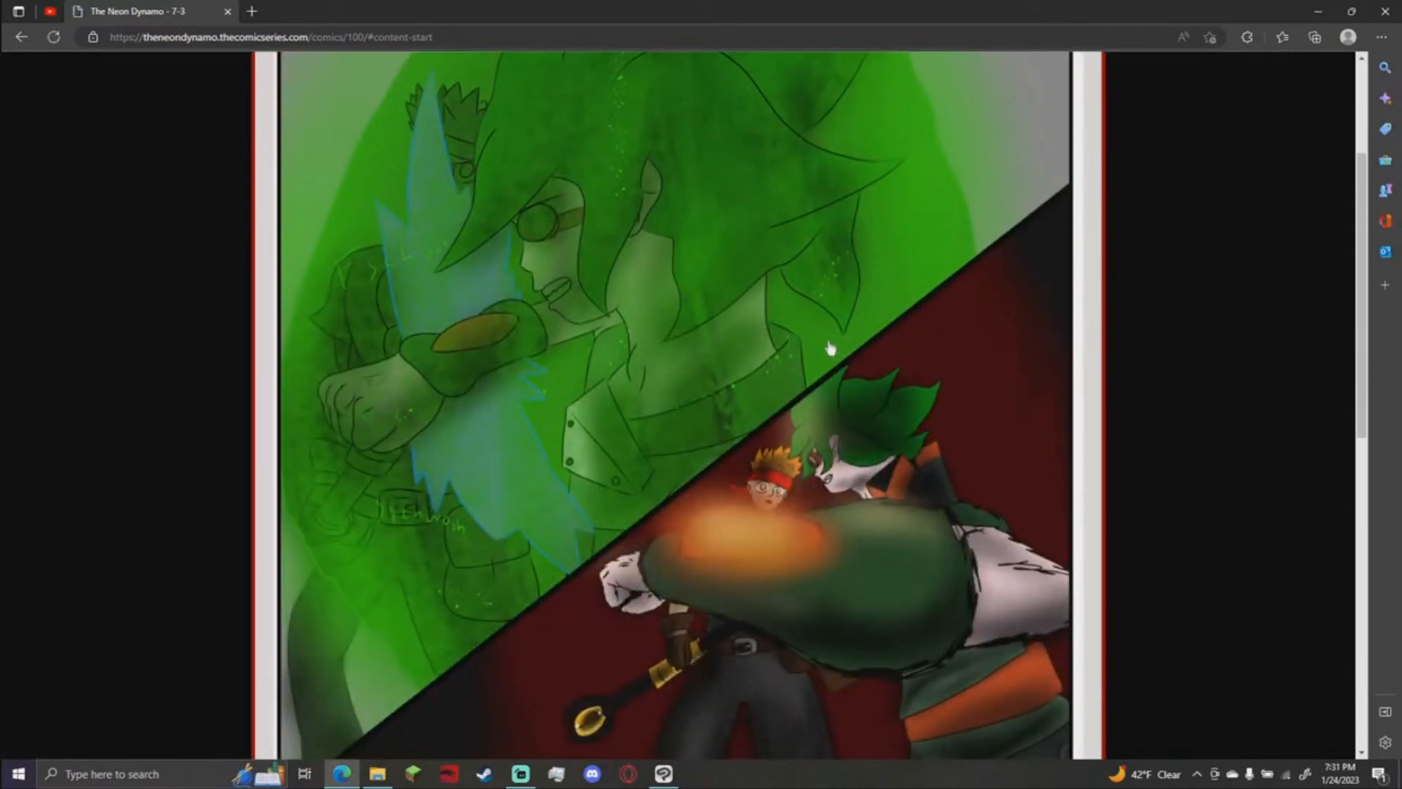
Start a new illustration without saving and rough out the spotted bear head and snout.
scroll("down", 3)
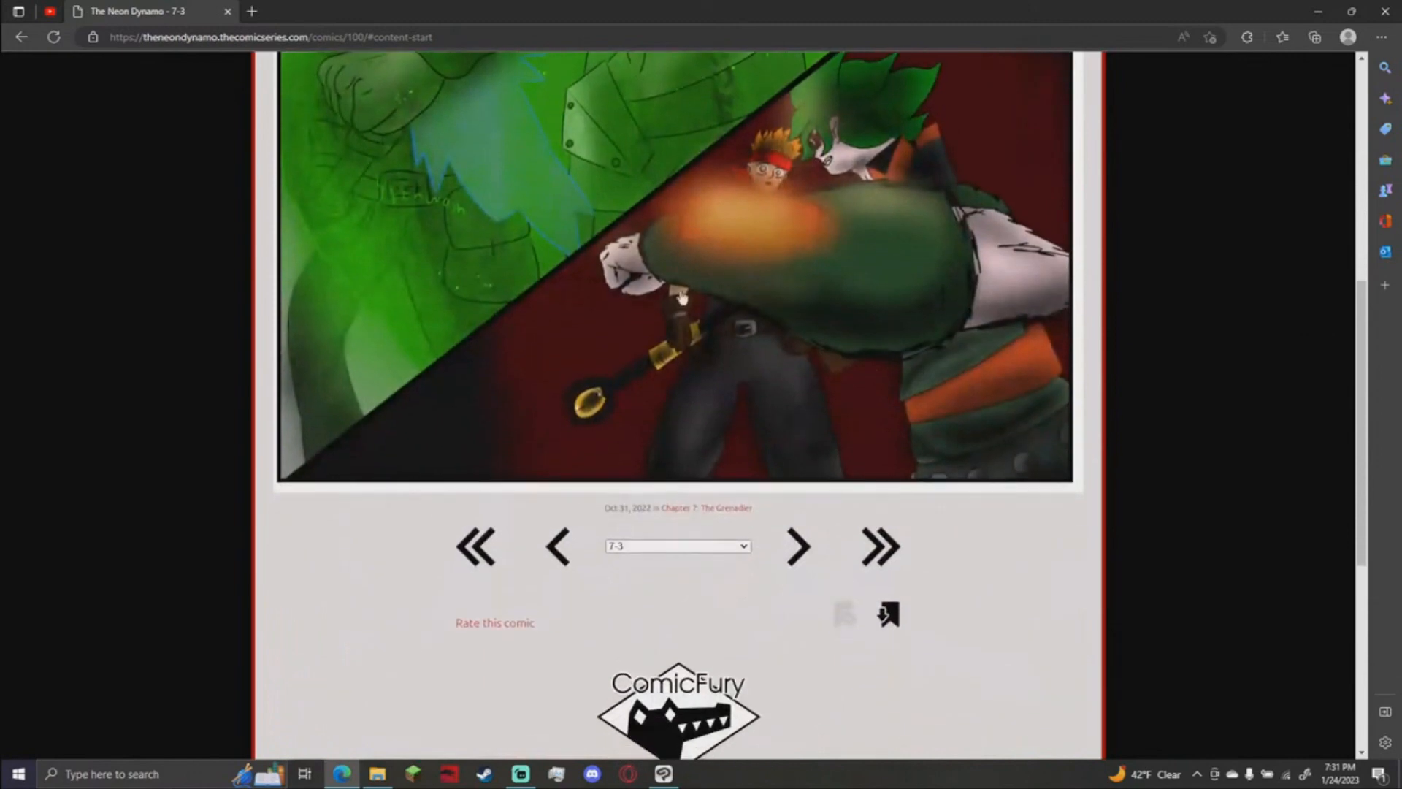
scroll("up", 3)
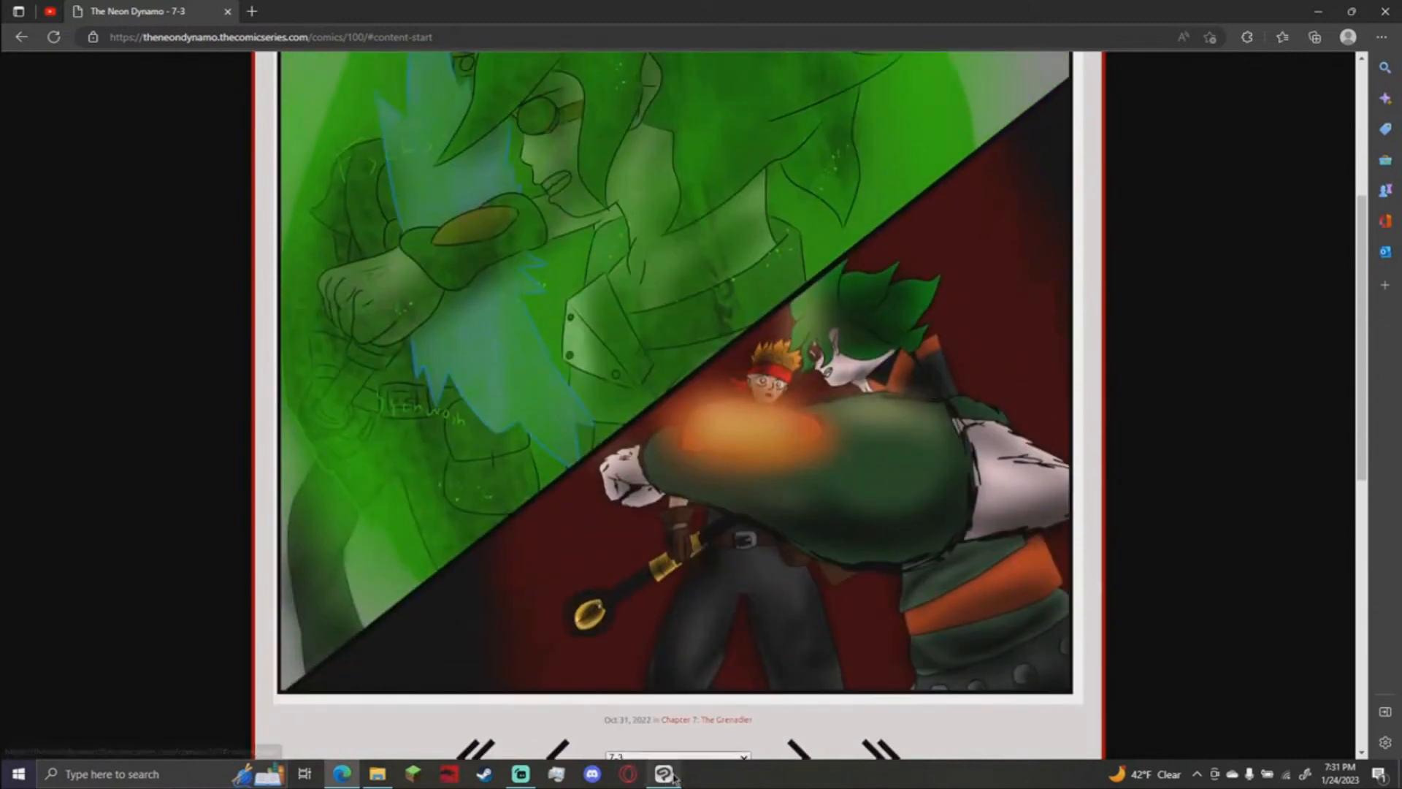
left_click(663, 775)
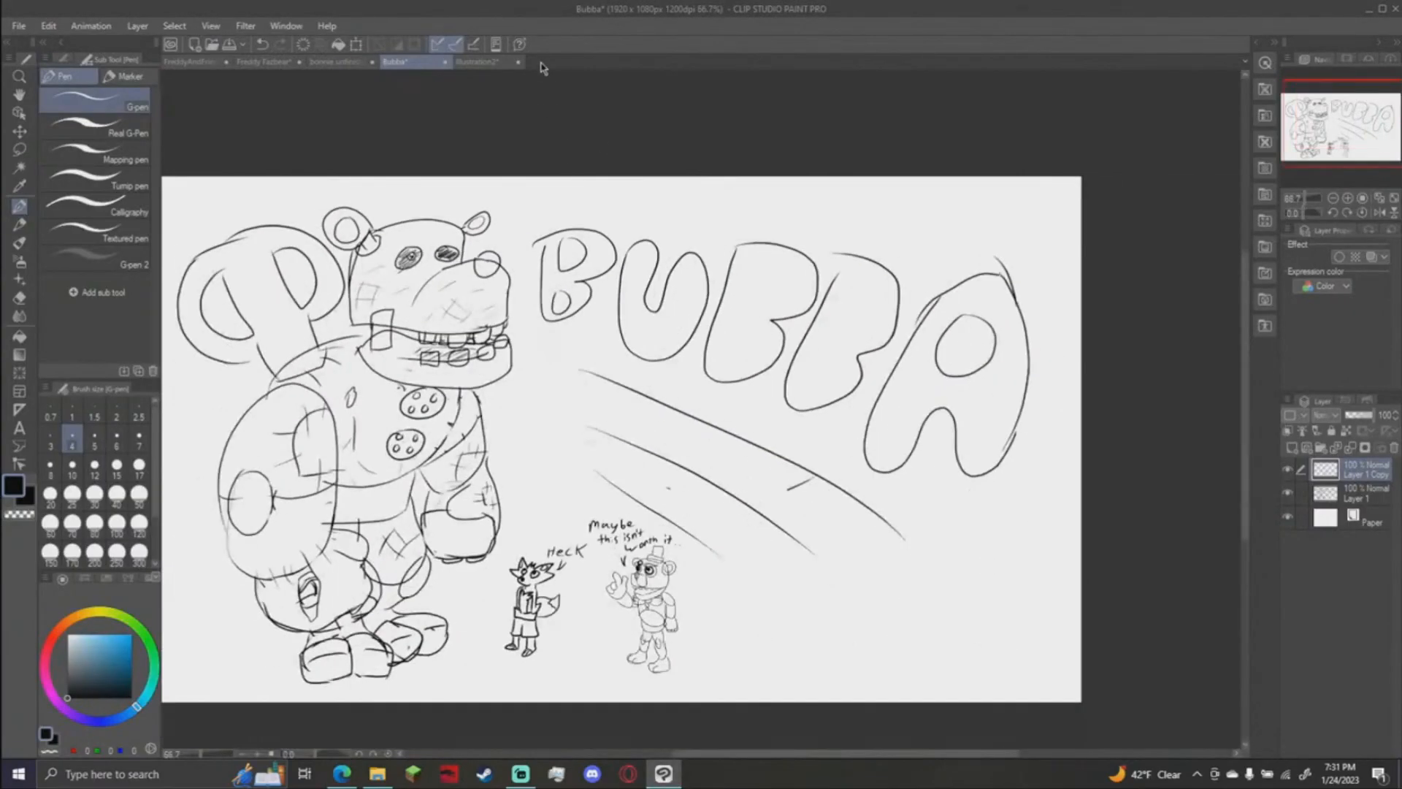
left_click(480, 61)
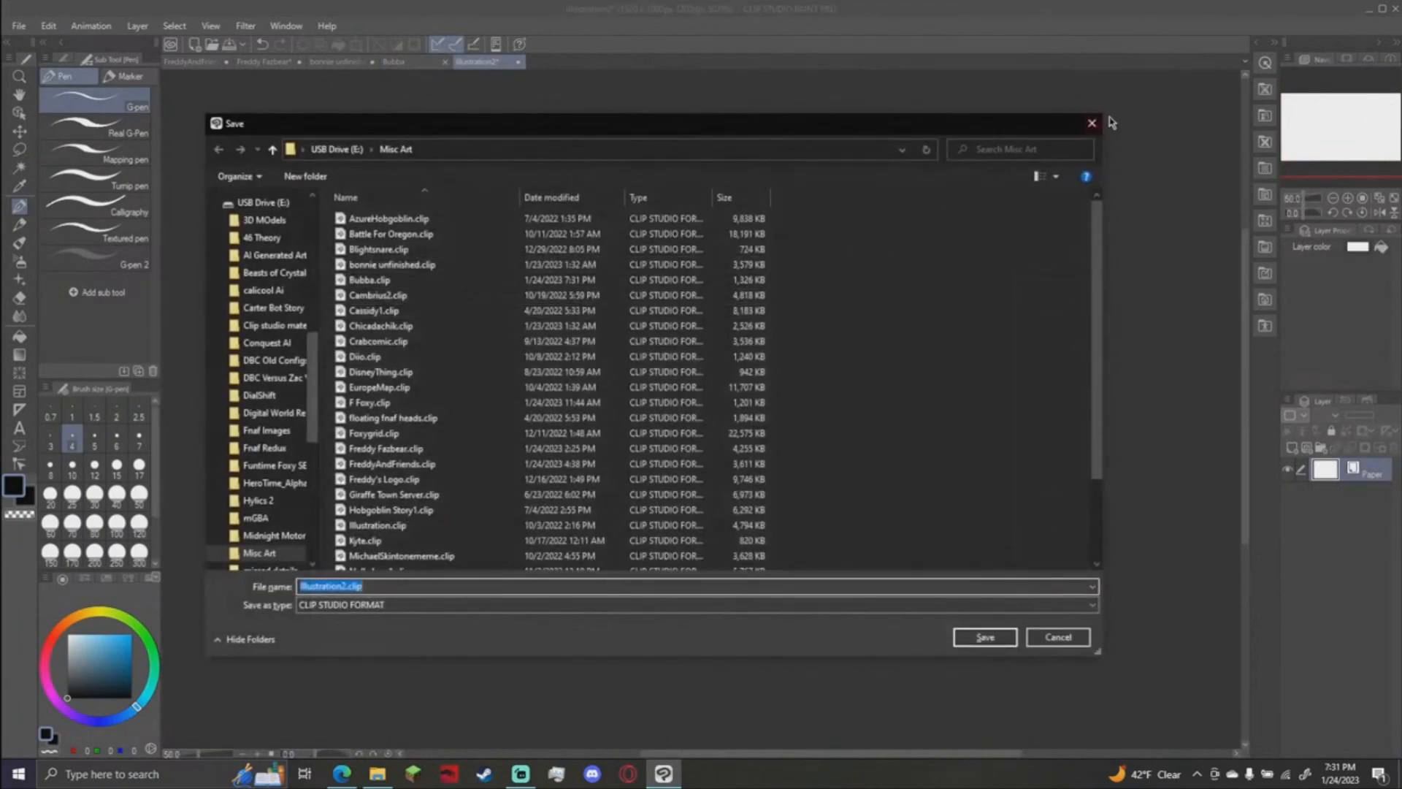
left_click(983, 637)
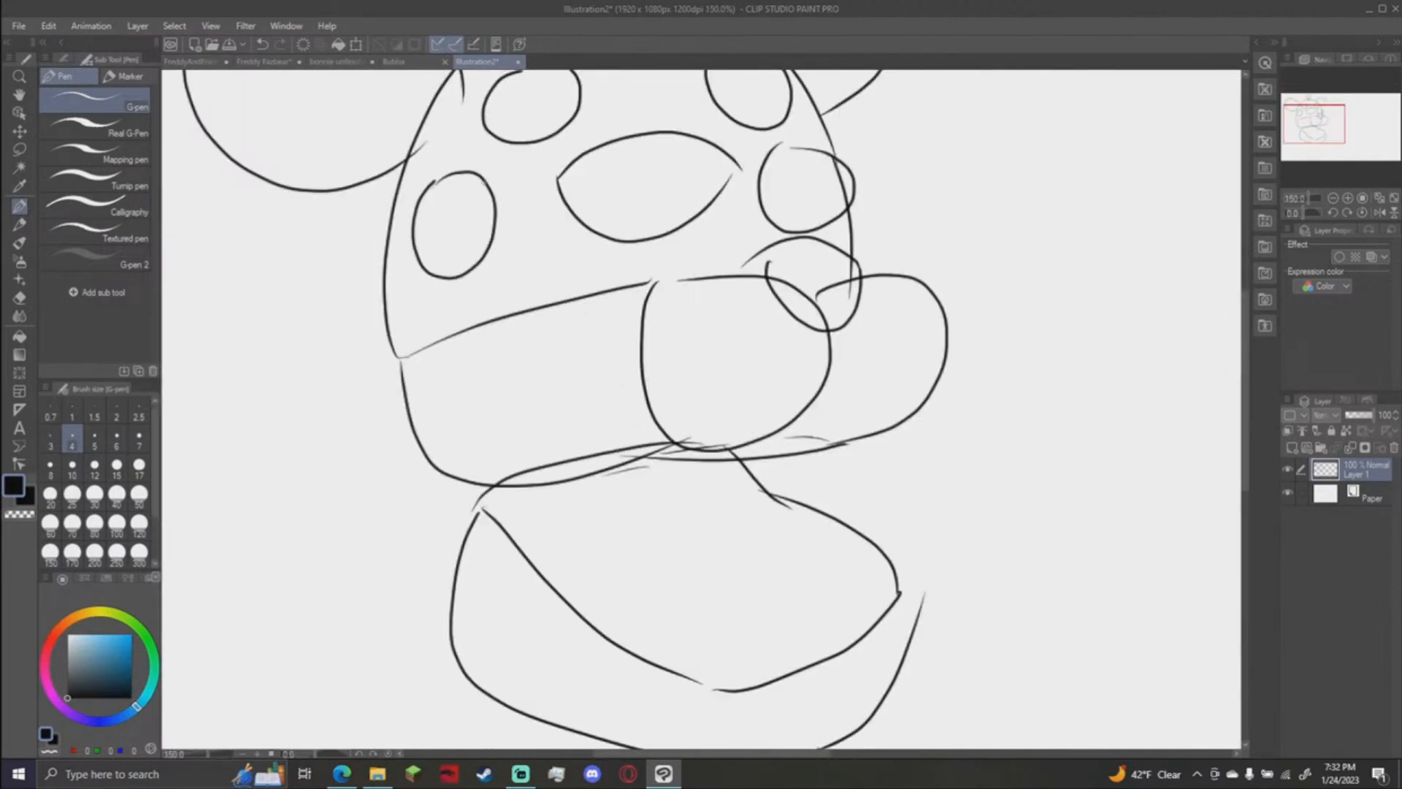
Turn the chatbear sketch blue and begin inking the eyes and snout on a new layer.
left_click(393, 61)
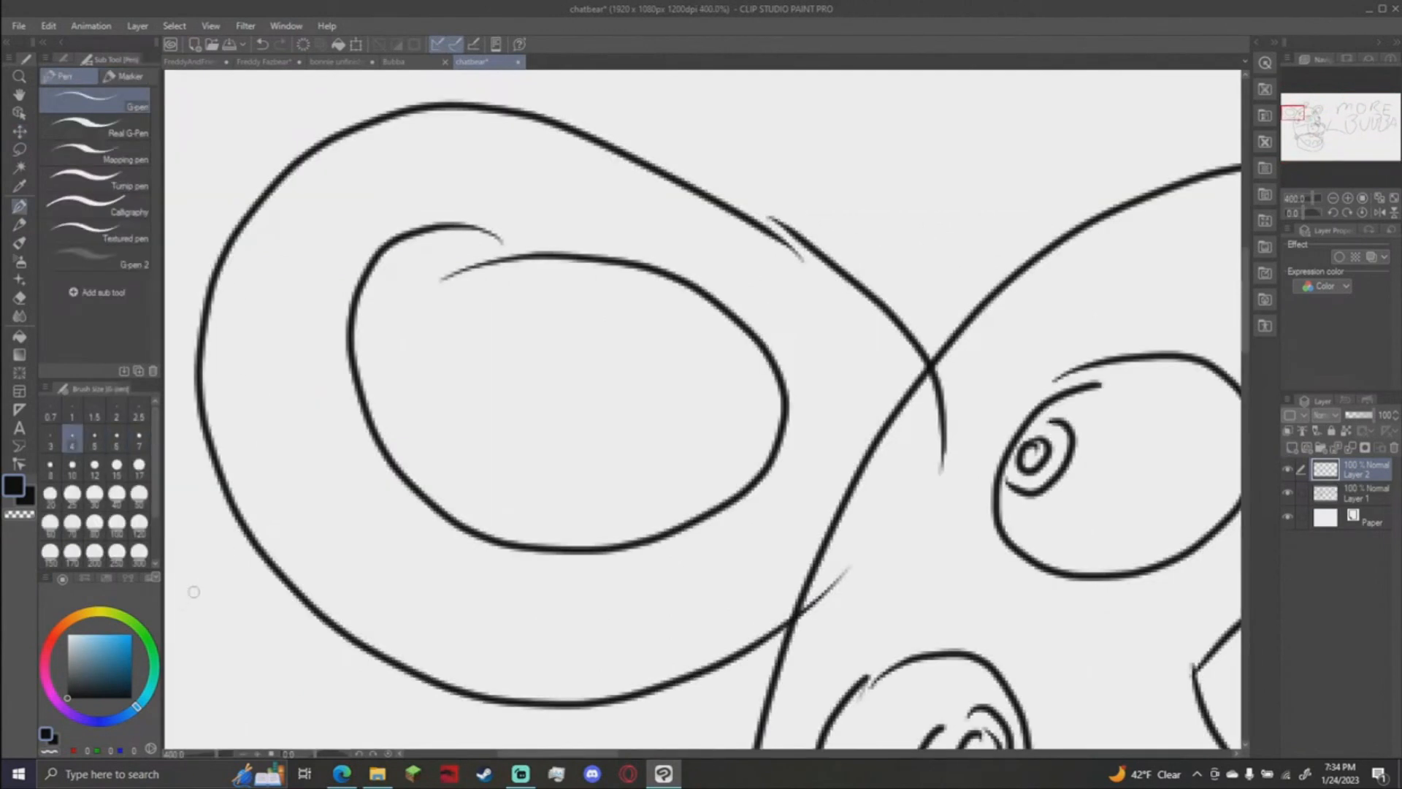
left_click(94, 465)
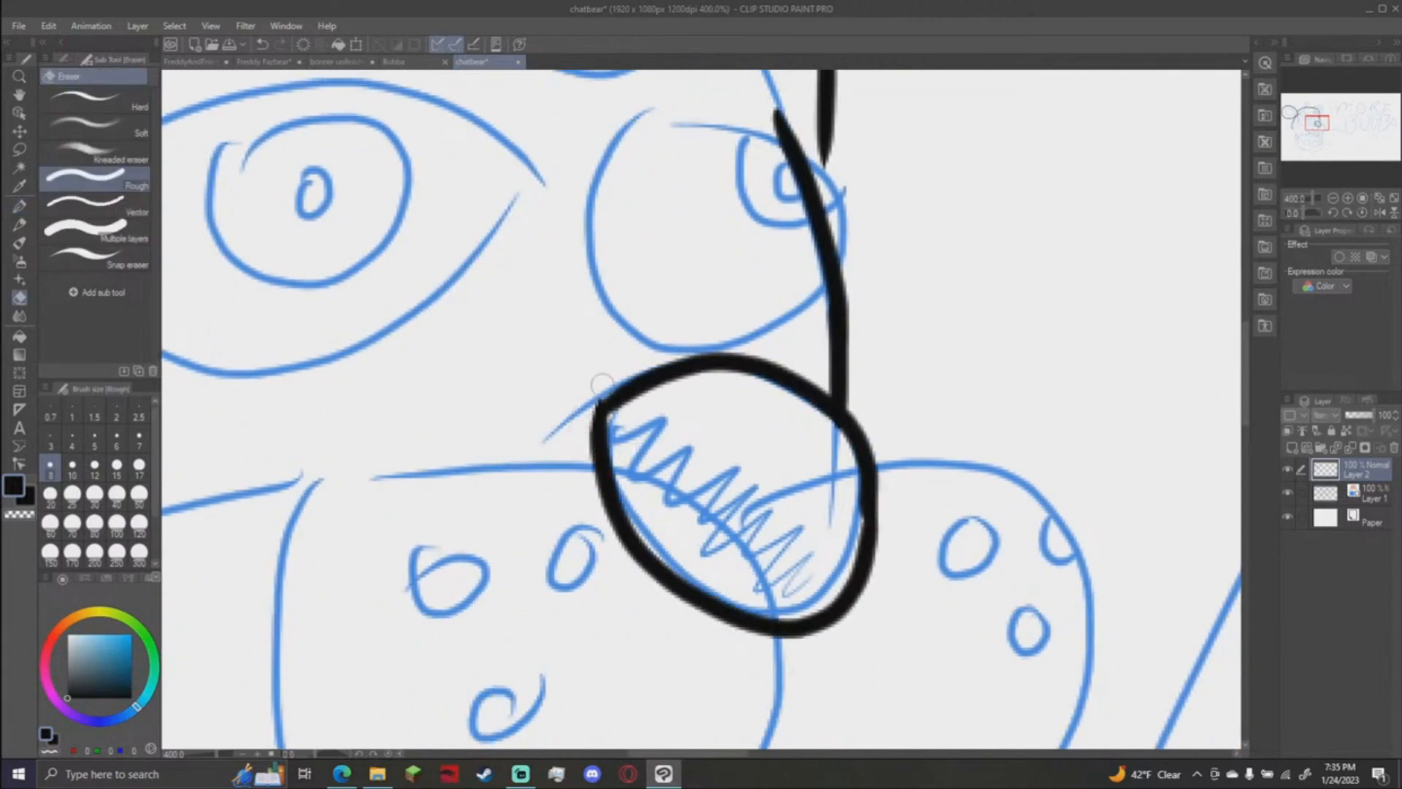
Ink the snout and muzzle outlines, then bring up the livestream dashboard chat.
scroll("down", 3)
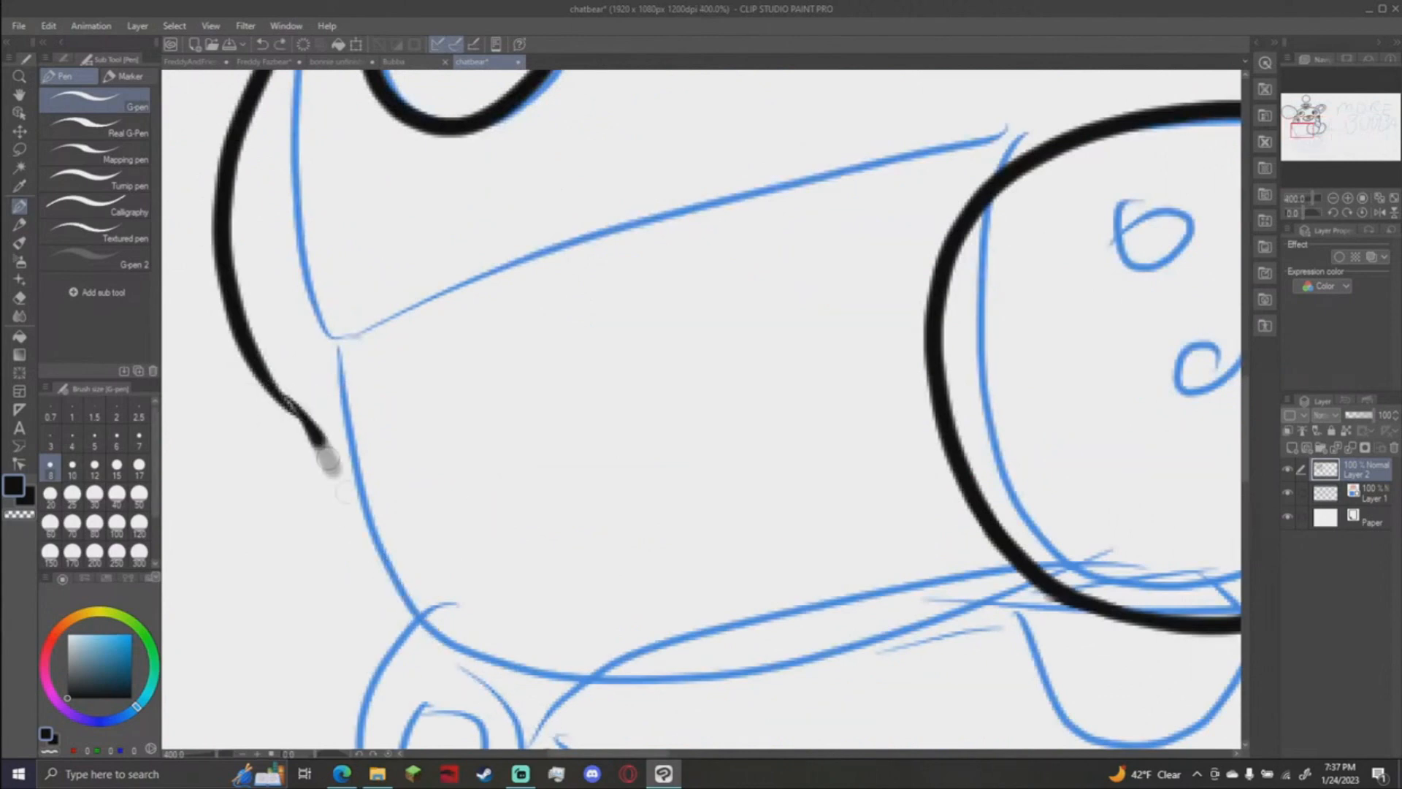
left_click(341, 775)
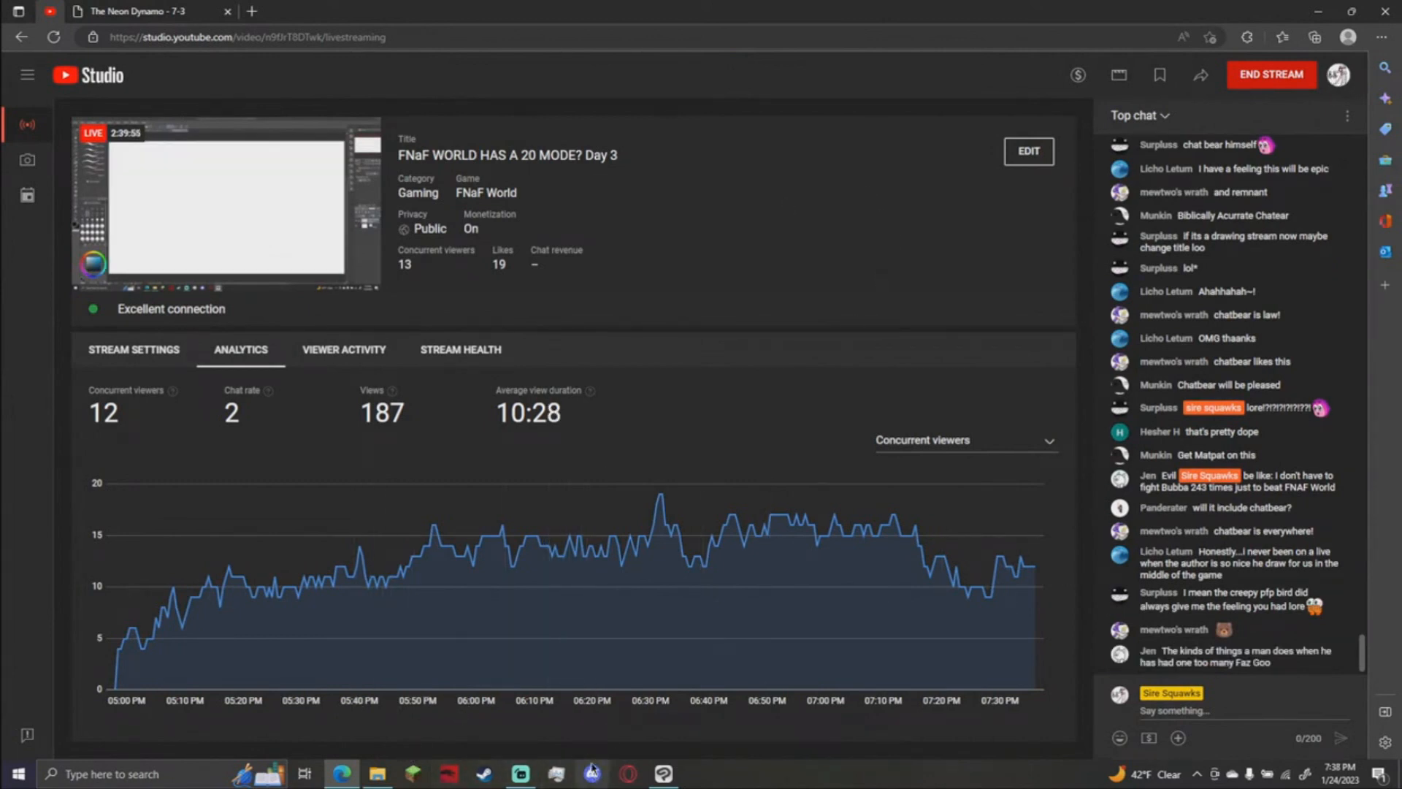
left_click(591, 774)
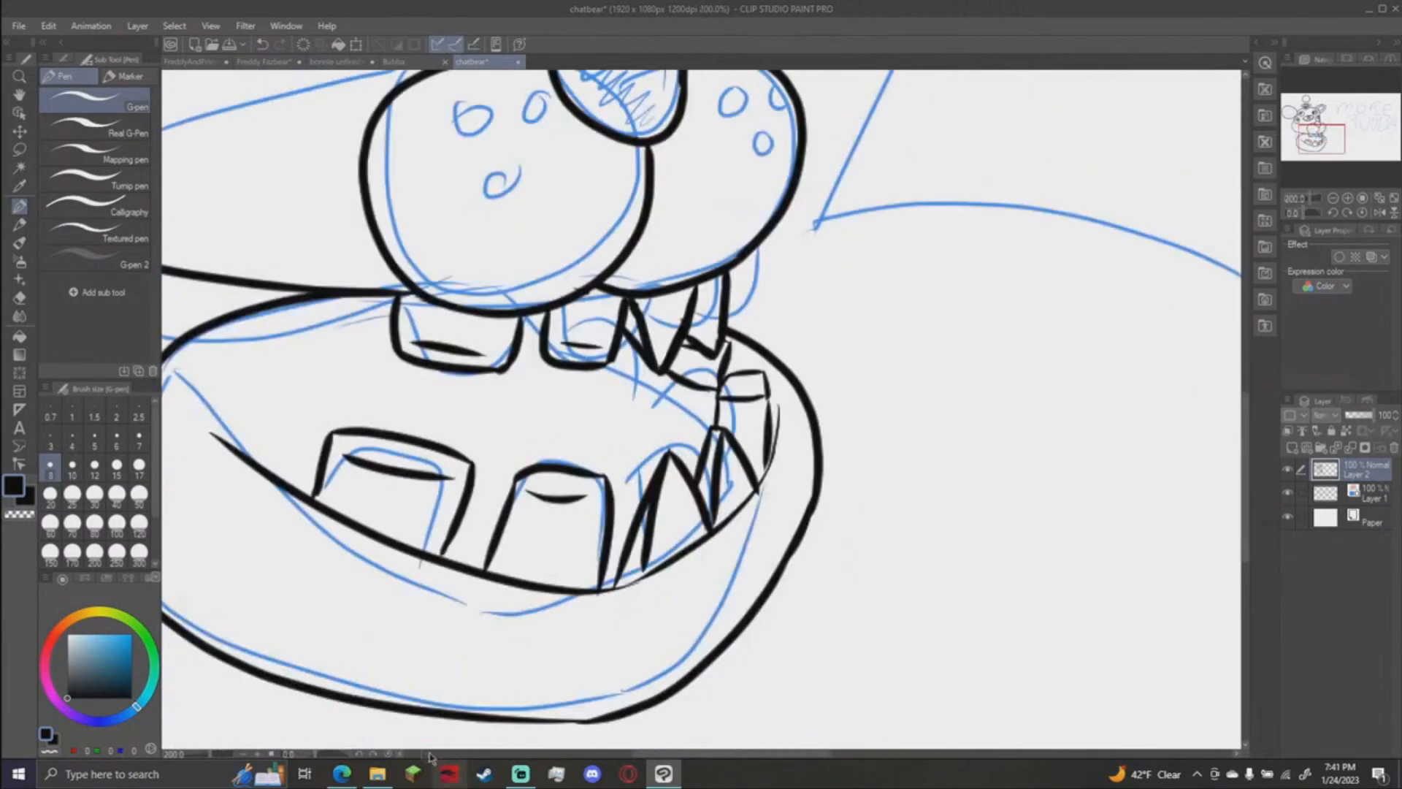
Ink the teeth and lower jaw, finishing the head with ears, spots and wind-up key.
left_click(340, 774)
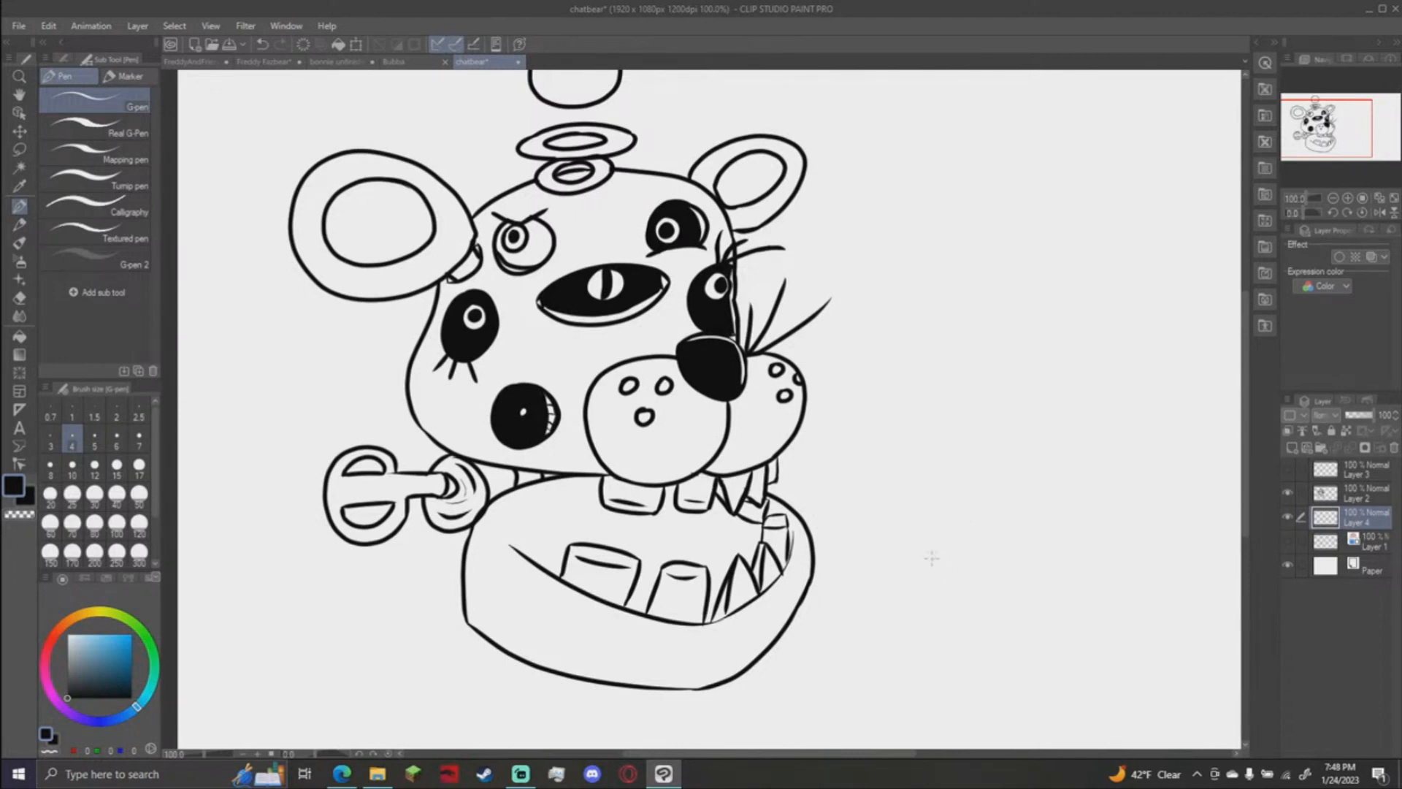
Draft a Color poll with Green, Purple, Yellow and White options and send it to chat.
left_click(342, 775)
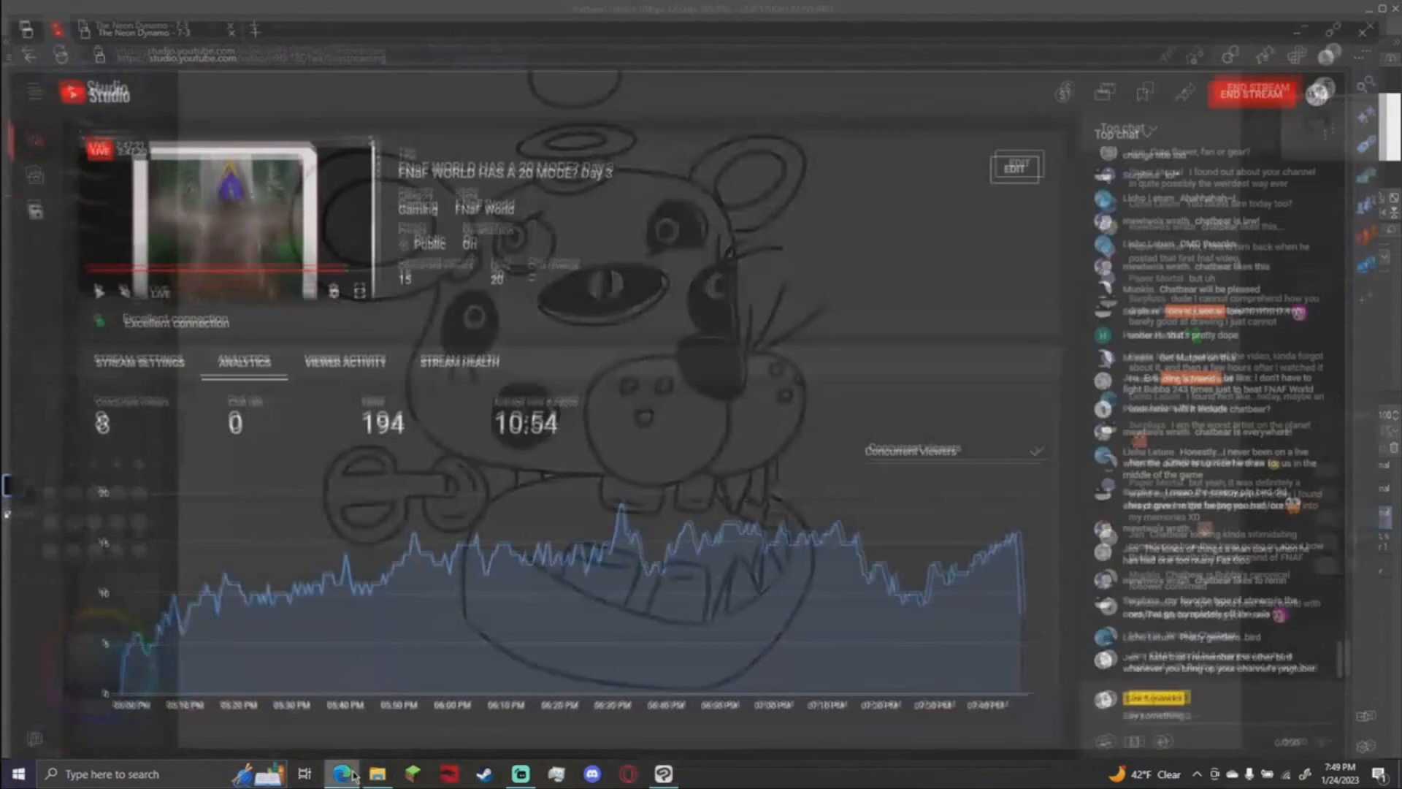
left_click(663, 774)
type("Purple")
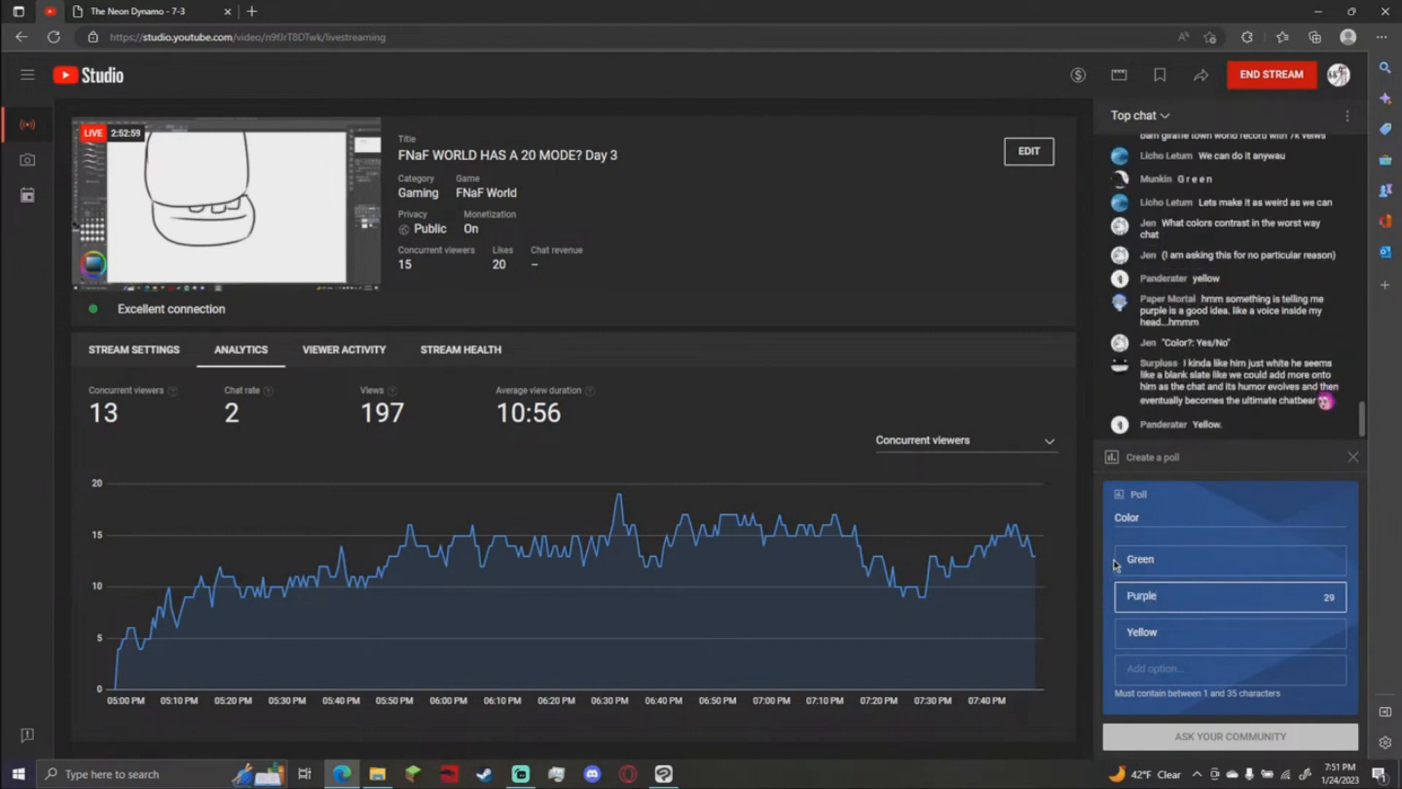
left_click(1230, 667)
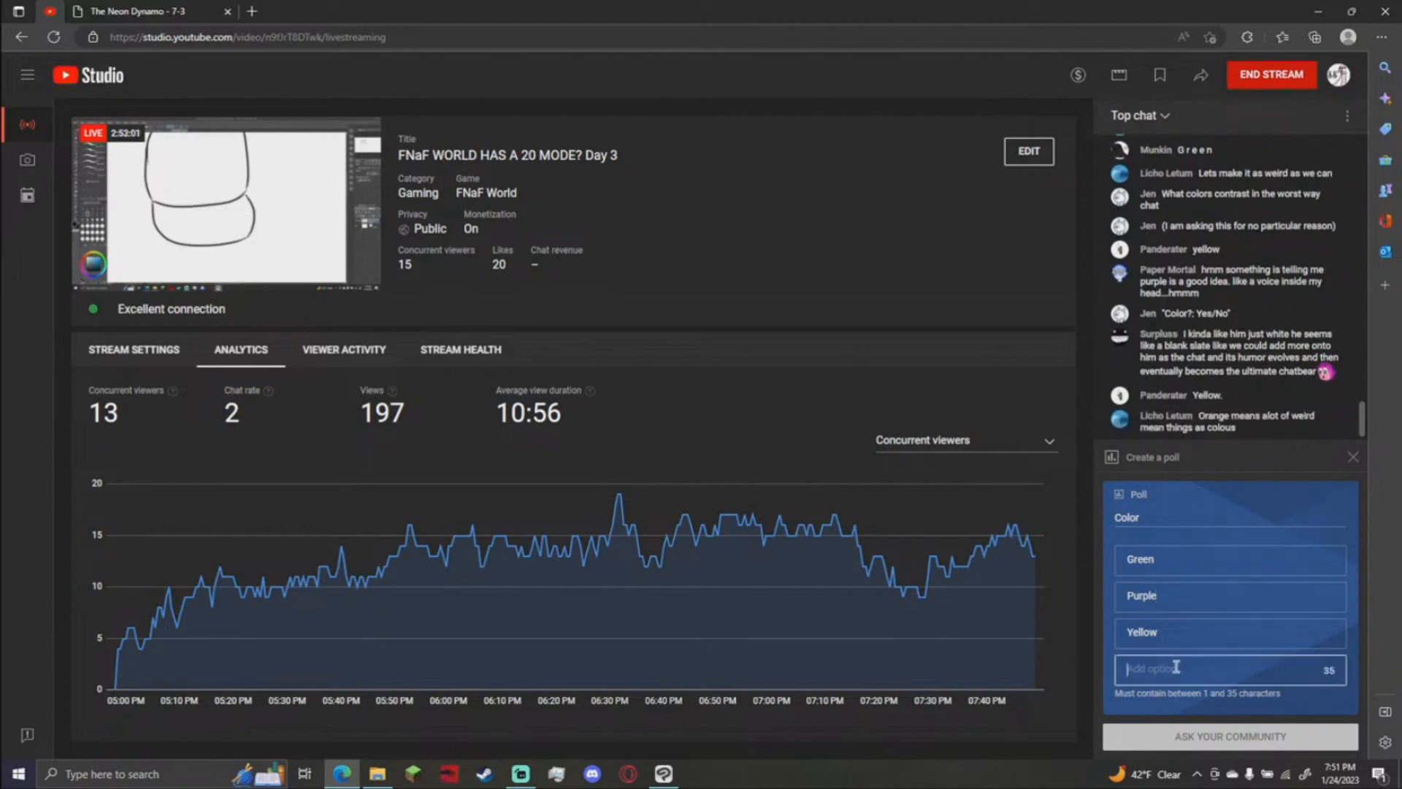
type("Oran")
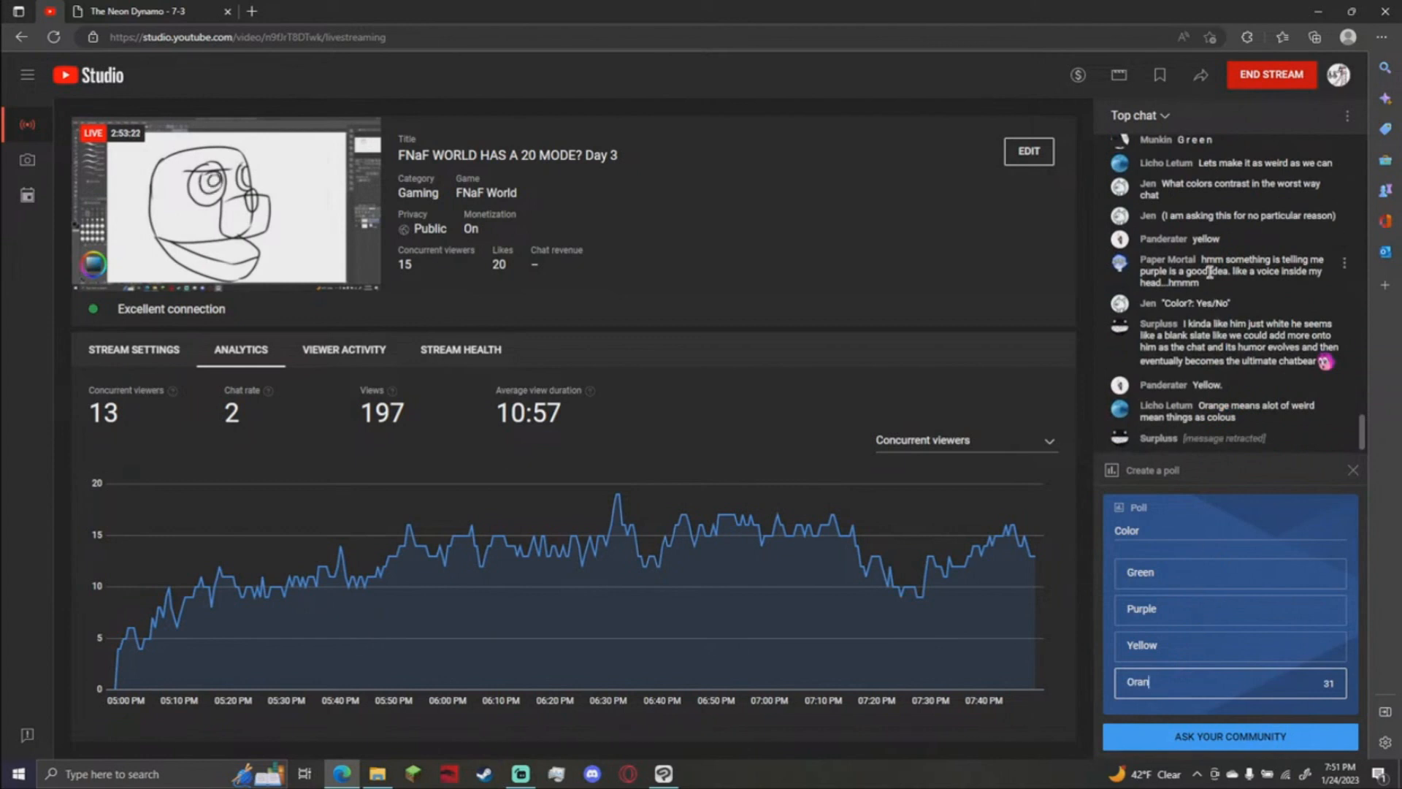
type("White")
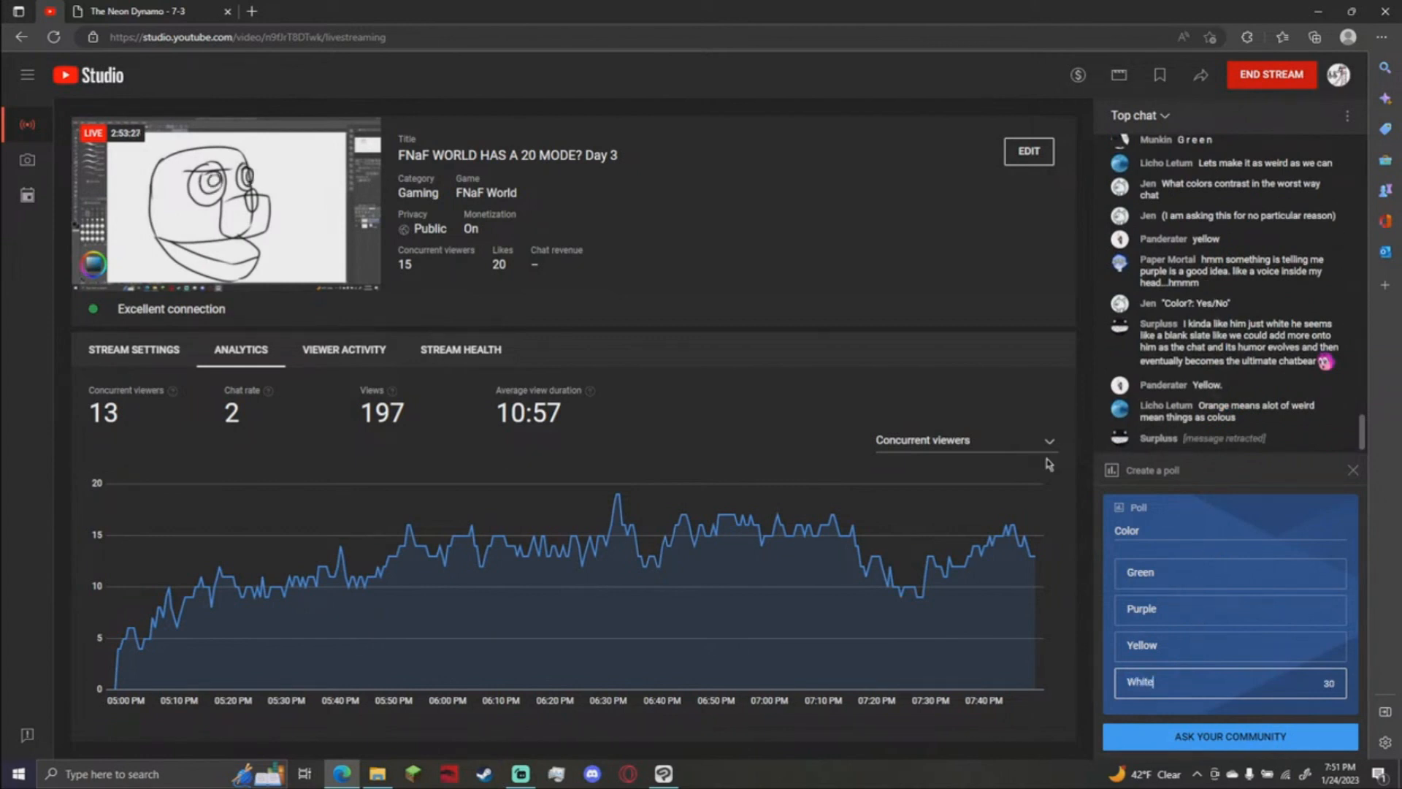
left_click(1228, 736)
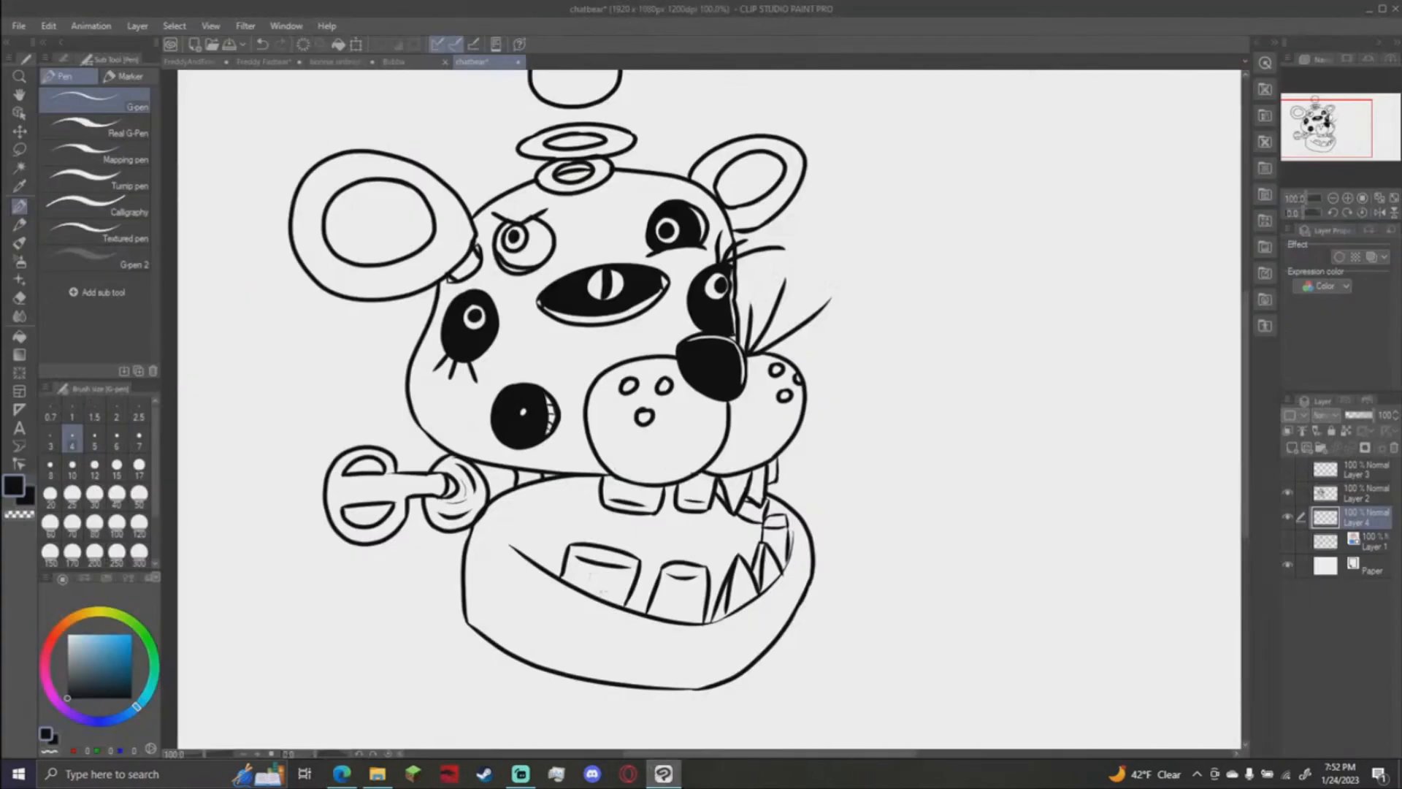
left_click(393, 61)
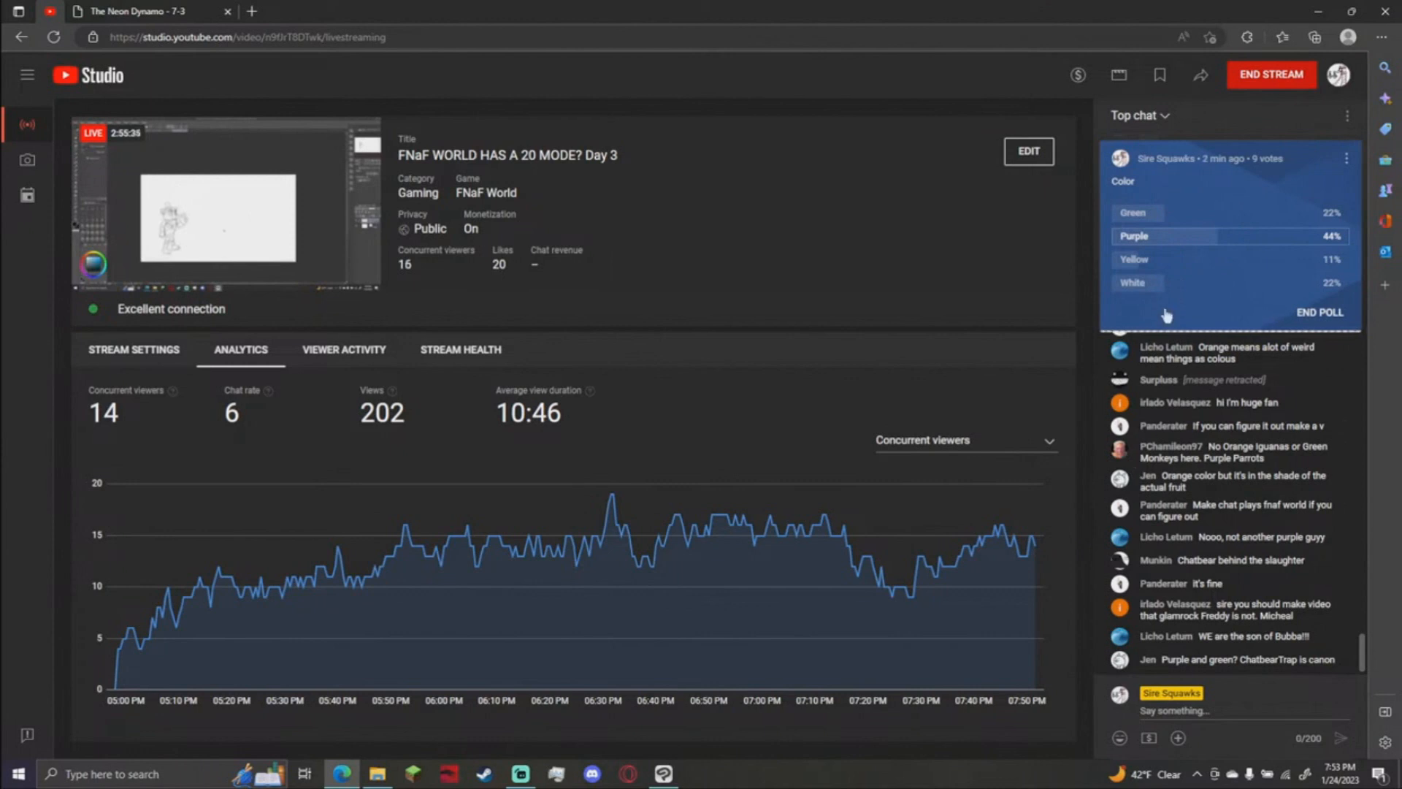
mouse_move(1255, 224)
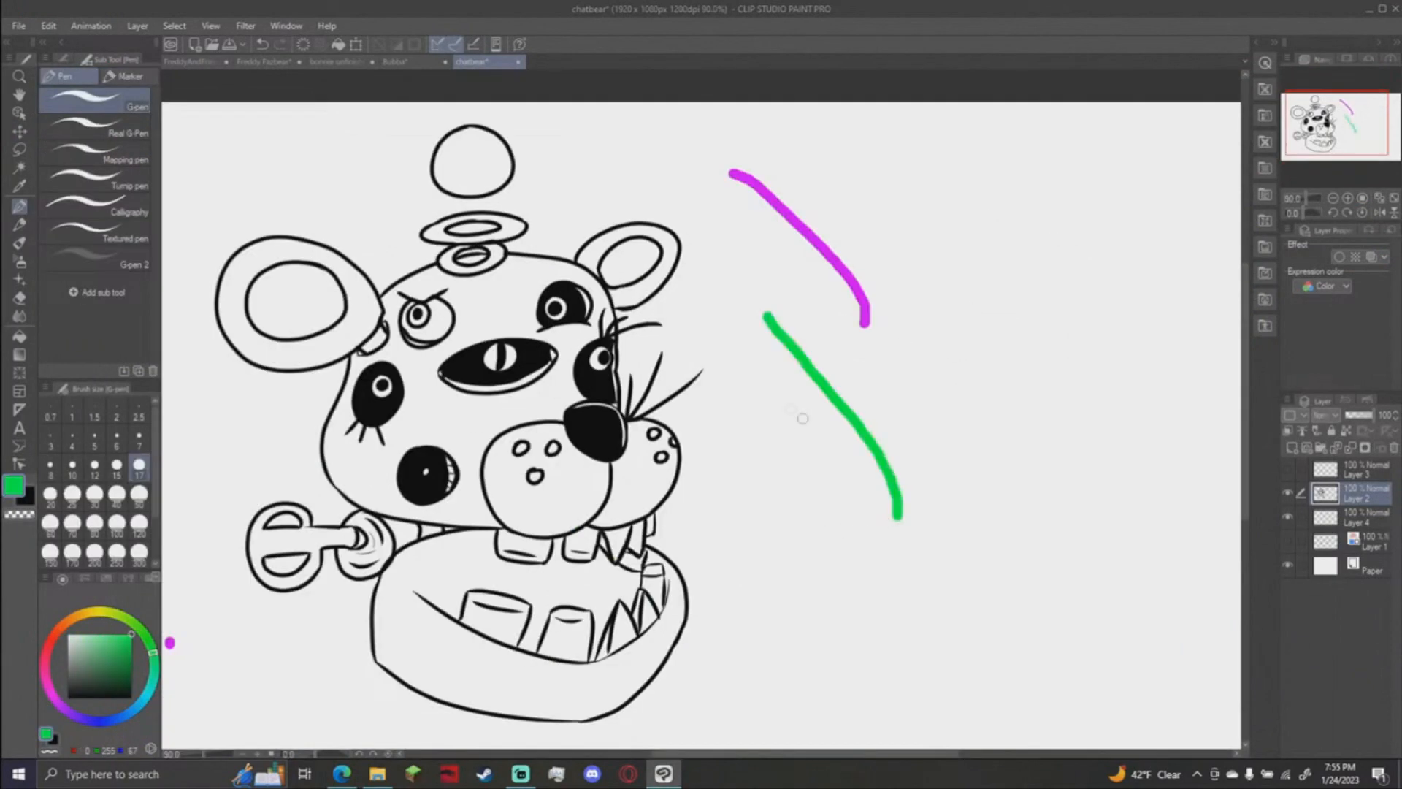
Open the Purple Guy colour reference picture after testing purple and green strokes.
left_click(699, 774)
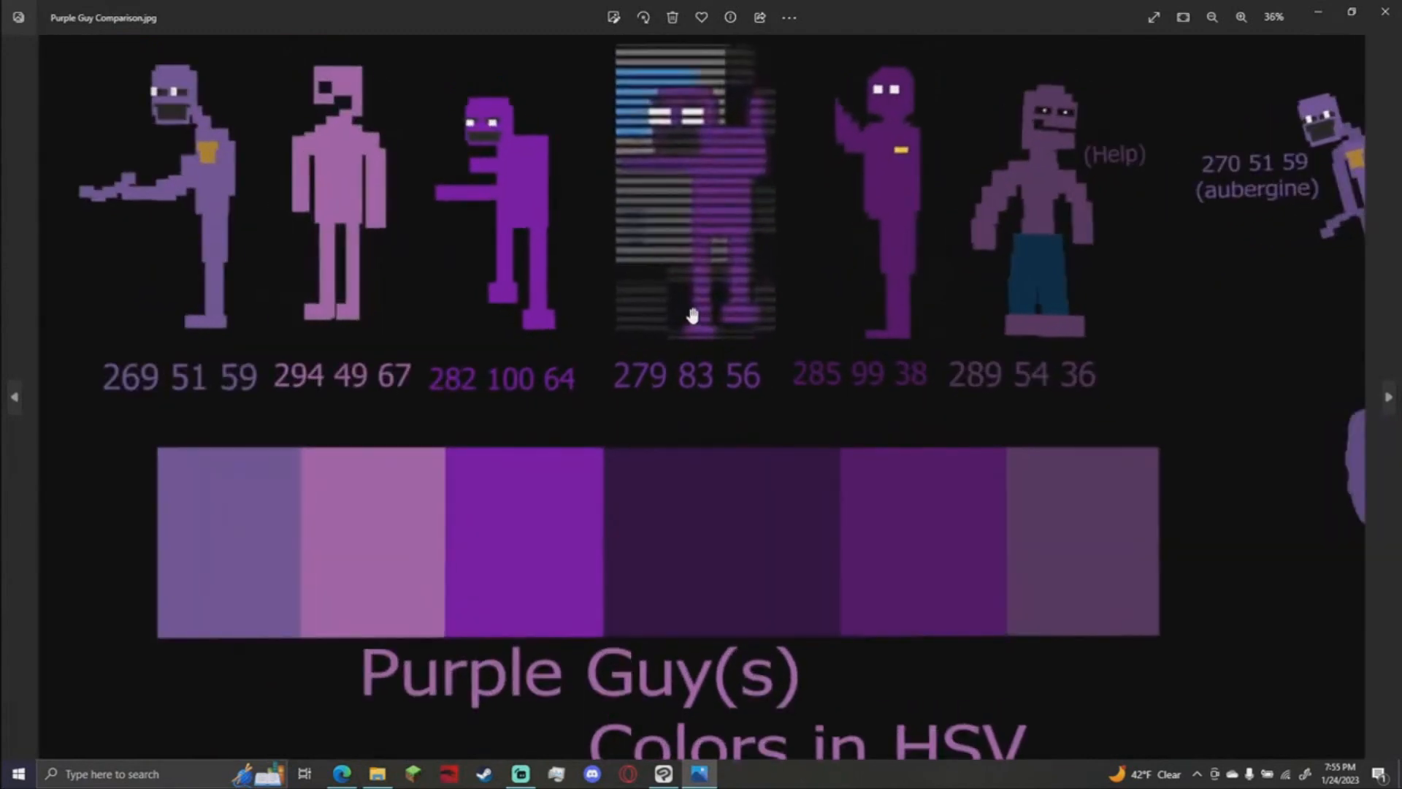
Fit the Purple Guy comparison chart in view and start the purple poll with Aubergine.
left_click(1212, 16)
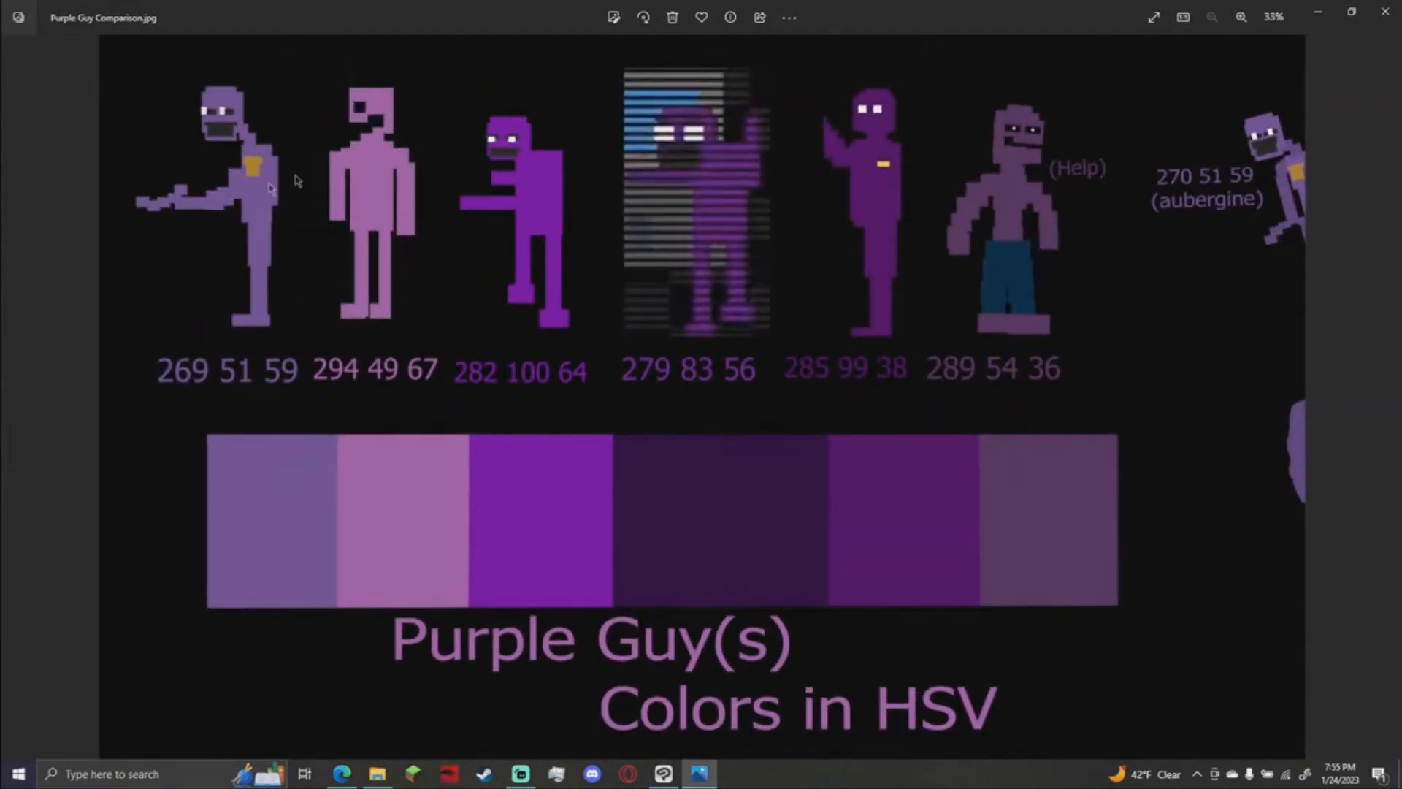
mouse_move(539, 231)
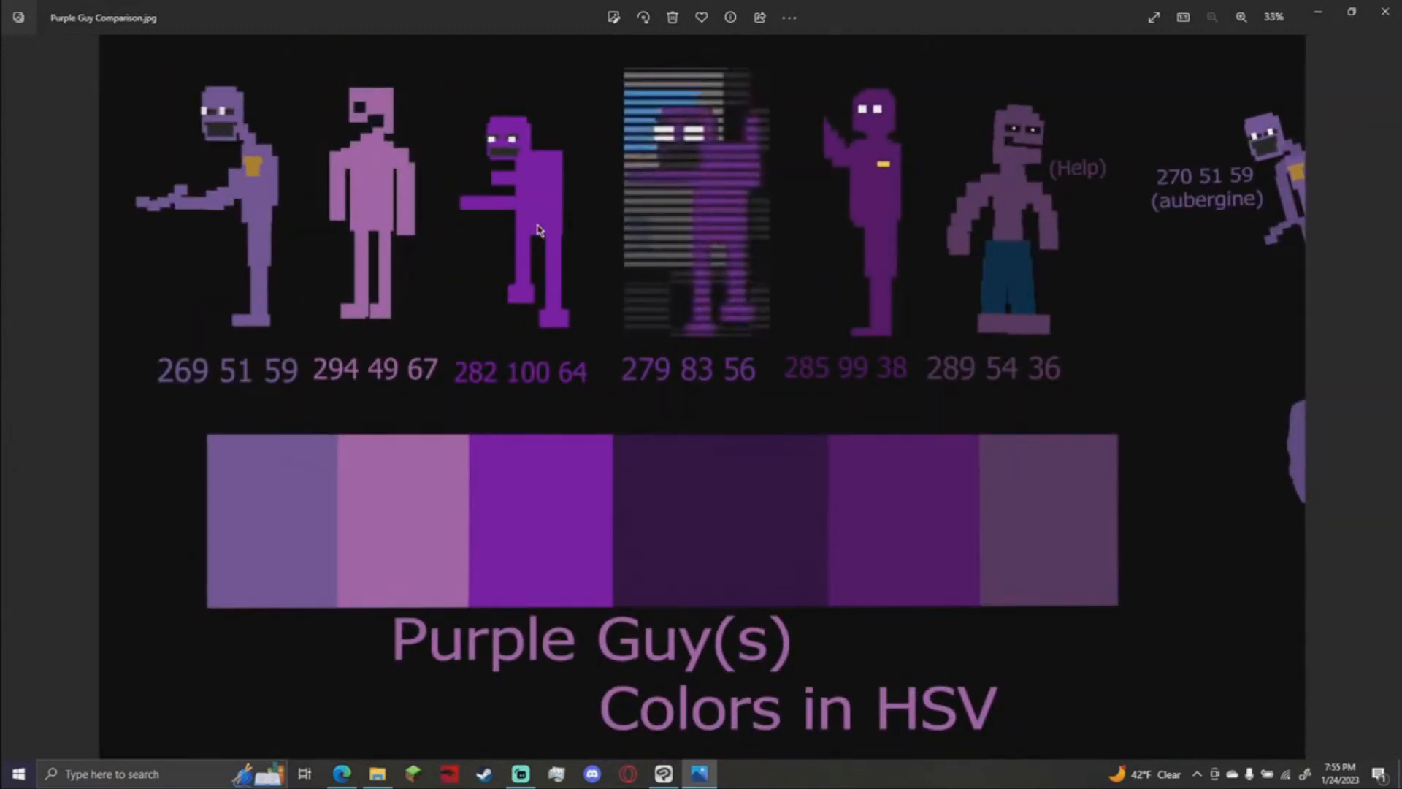
mouse_move(852, 224)
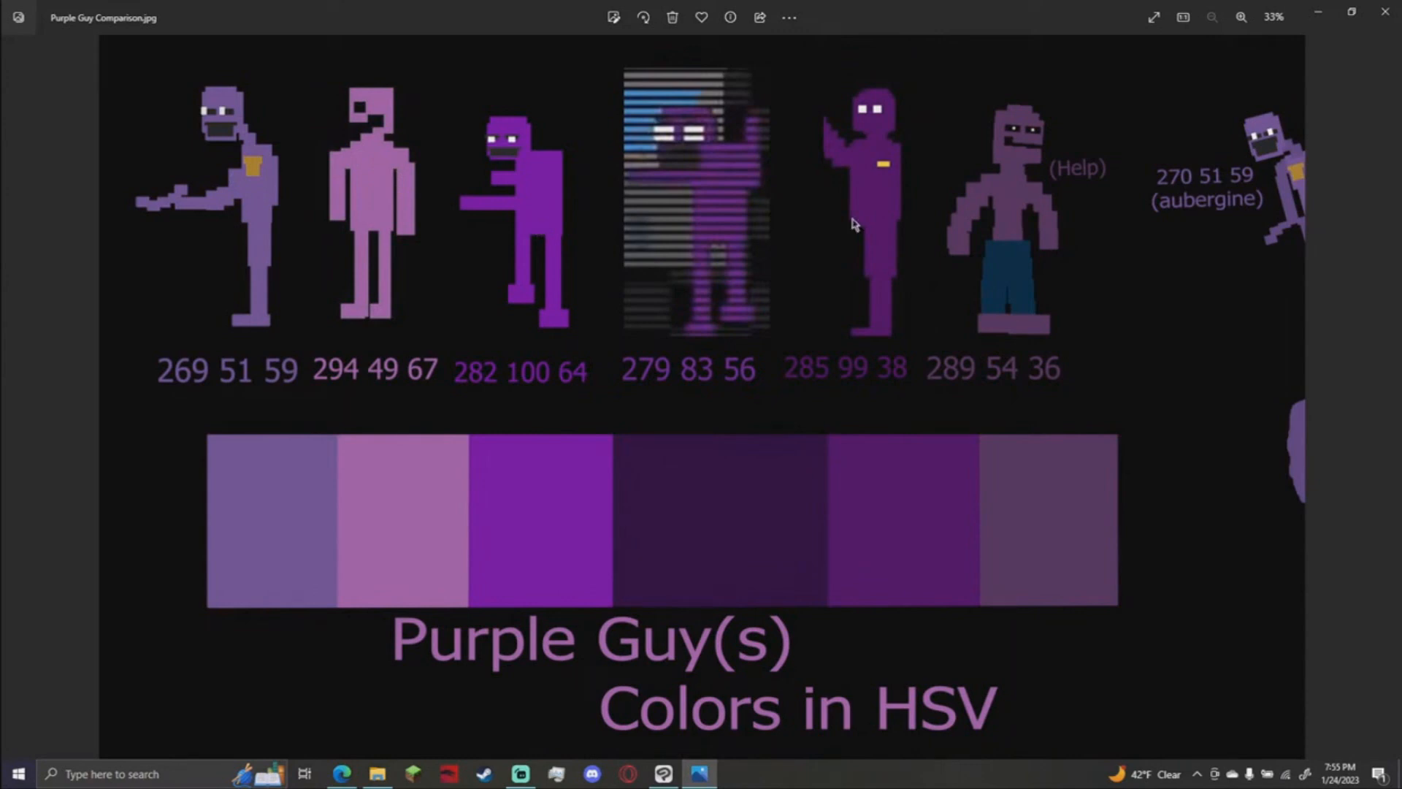
mouse_move(998, 161)
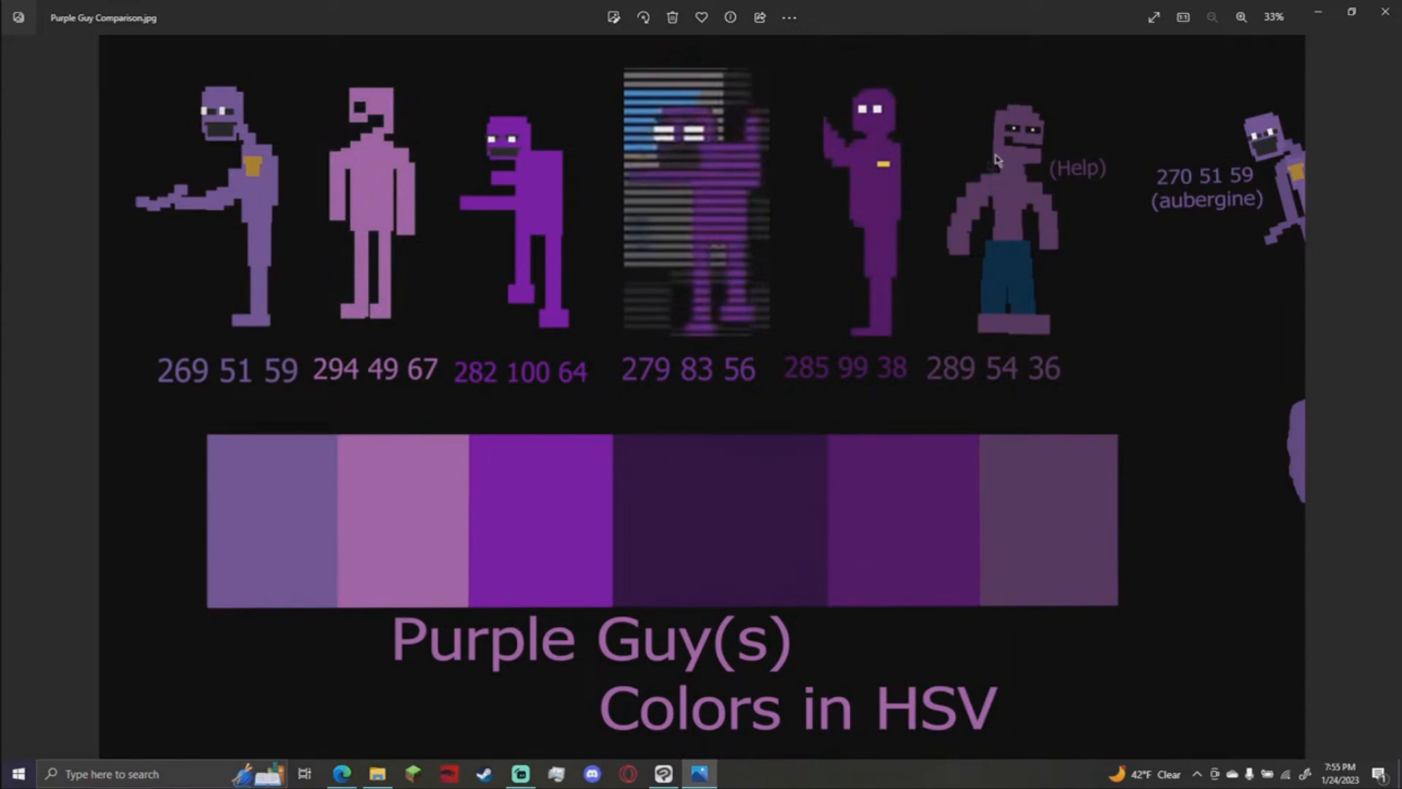
mouse_move(1285, 193)
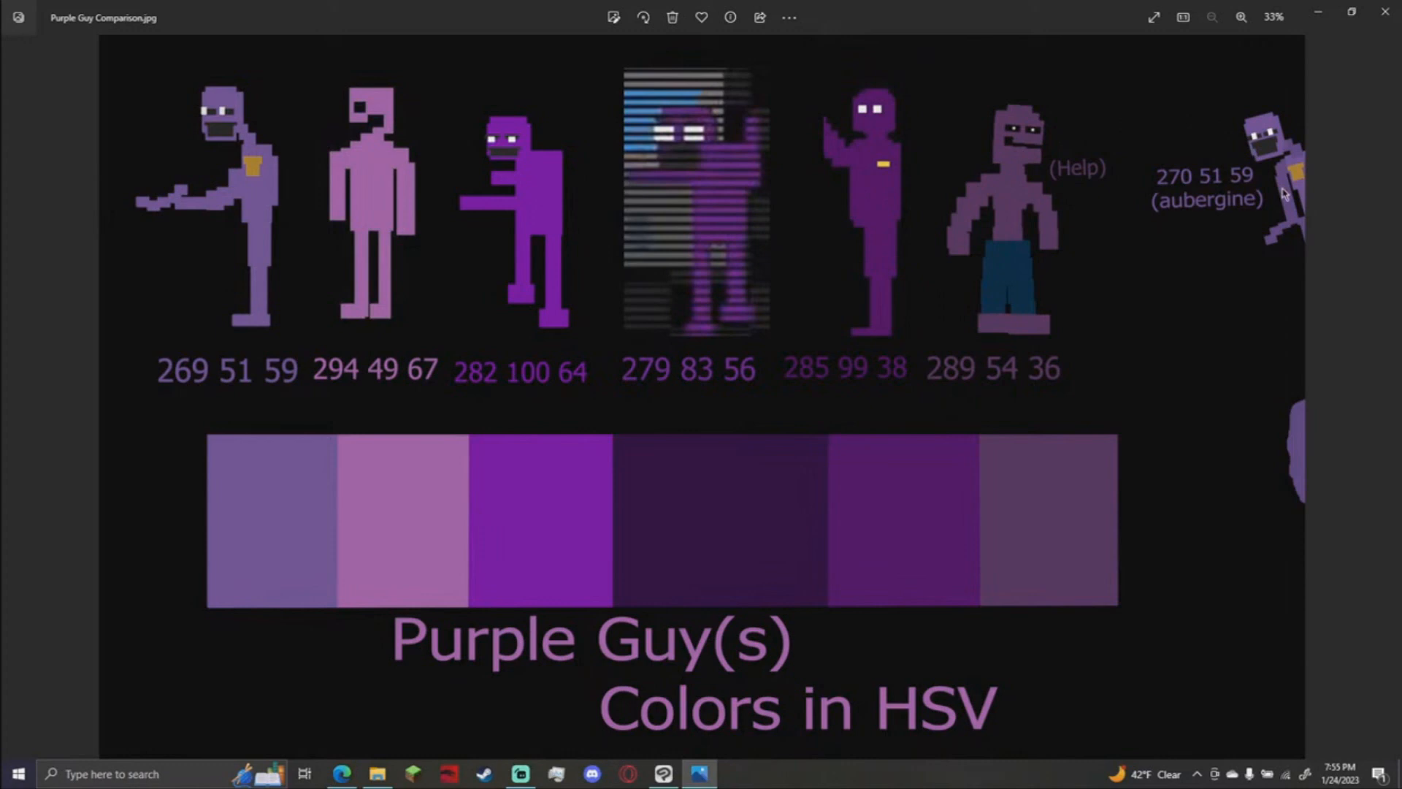
mouse_move(342, 775)
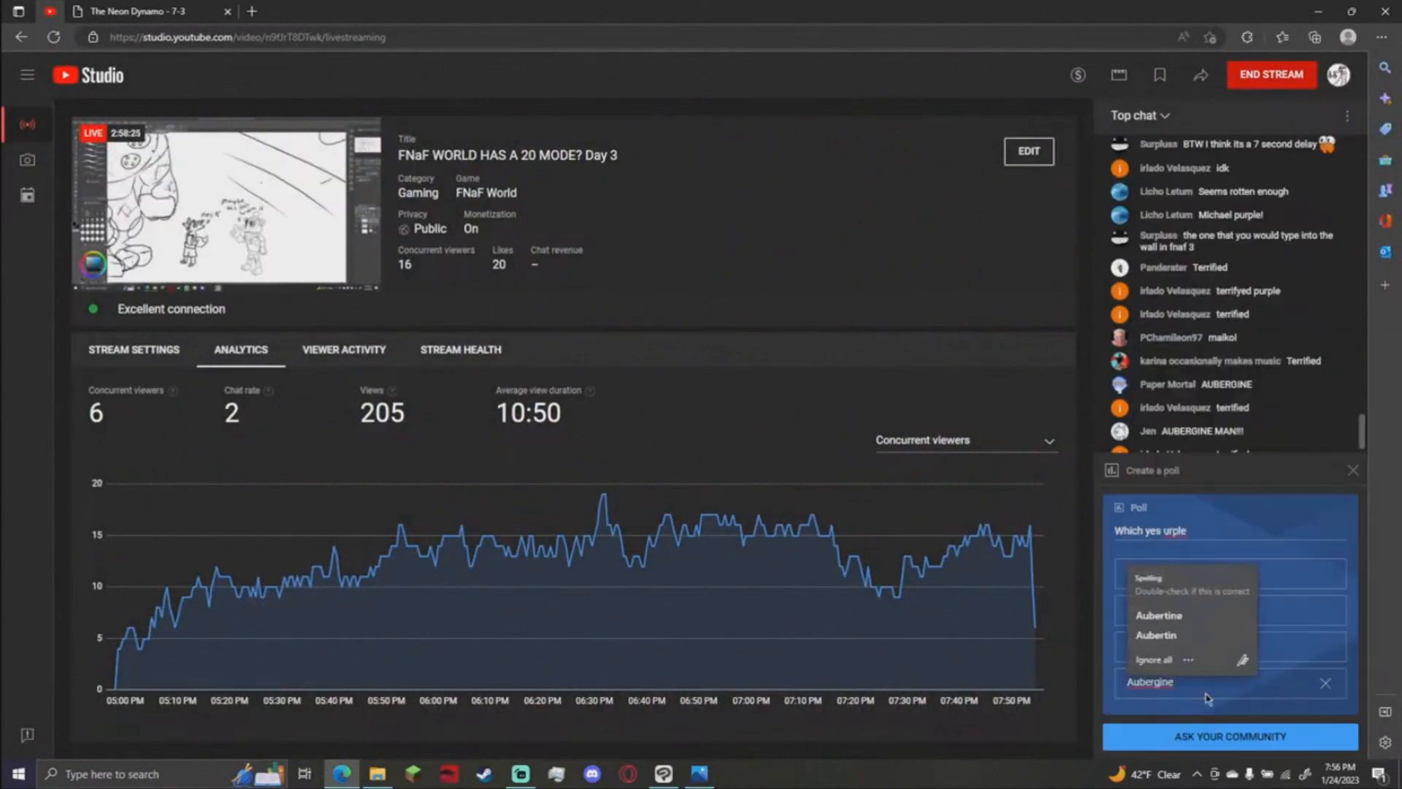
left_click(1230, 736)
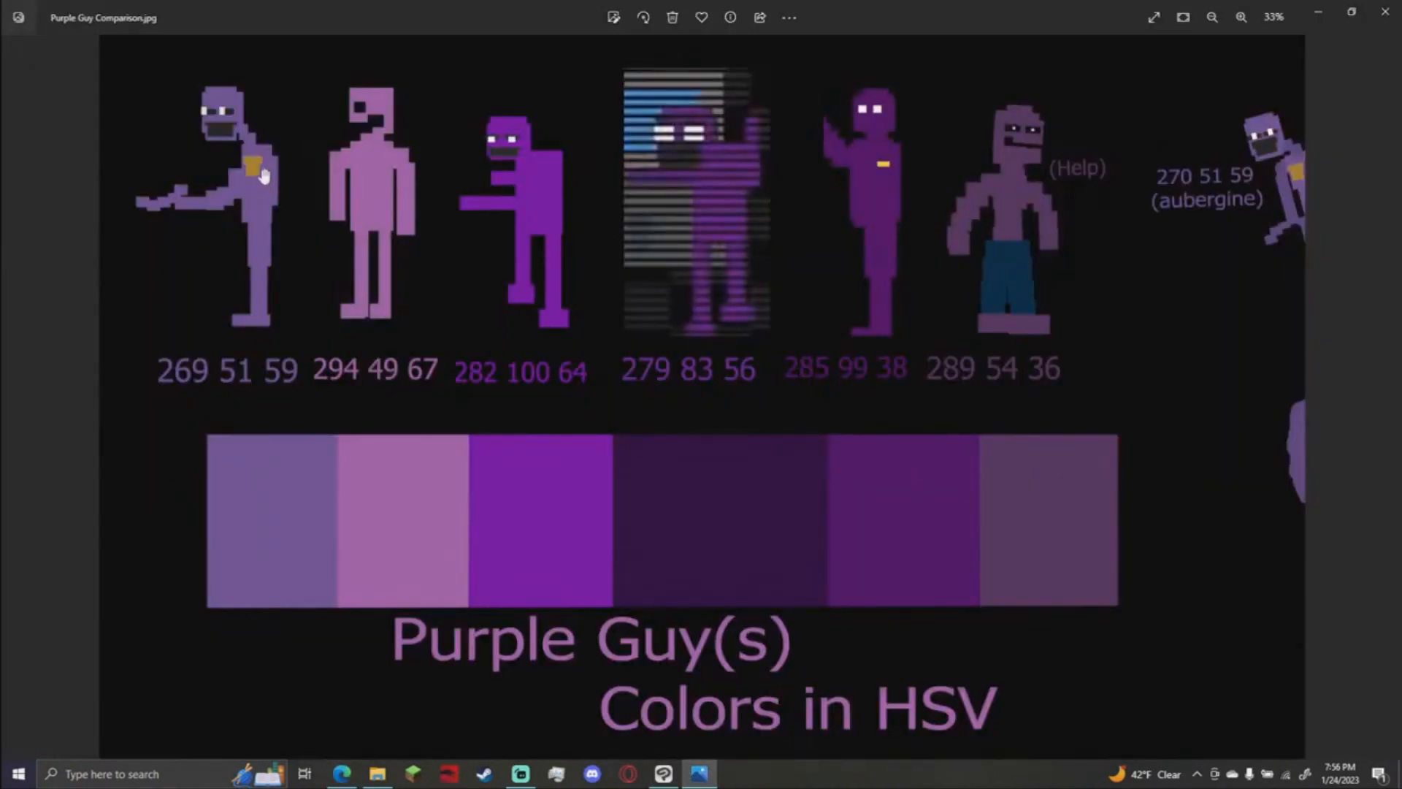
mouse_move(774, 169)
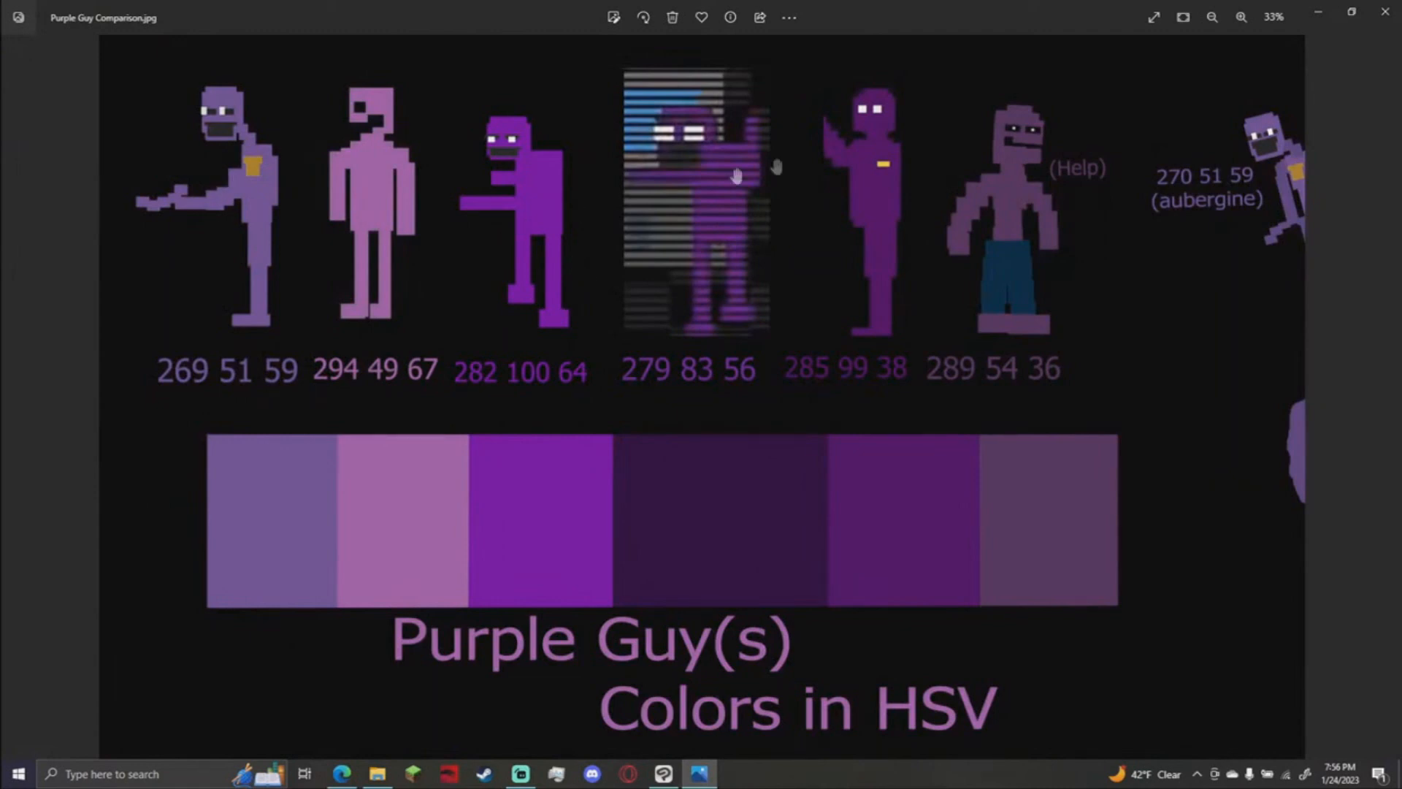
mouse_move(678, 223)
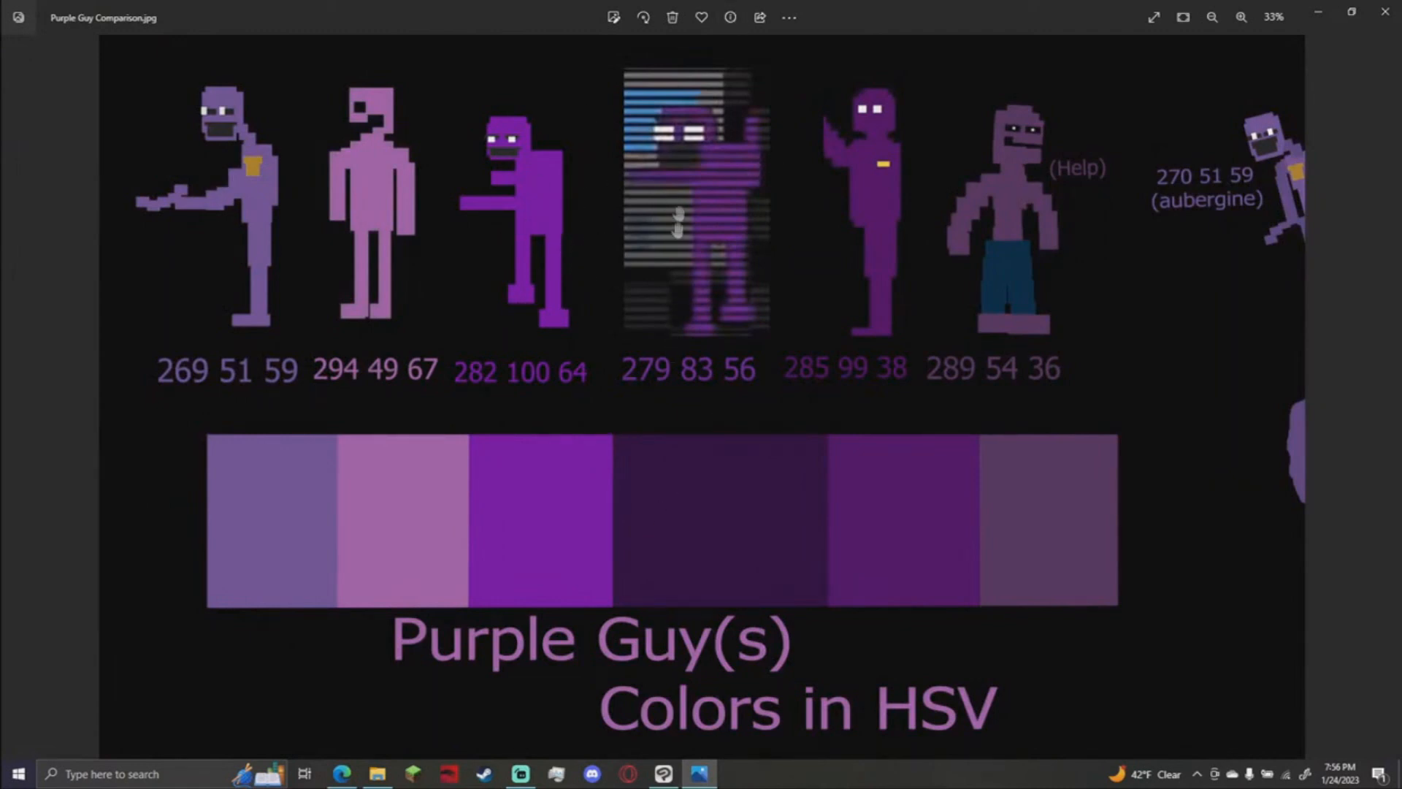
mouse_move(1027, 241)
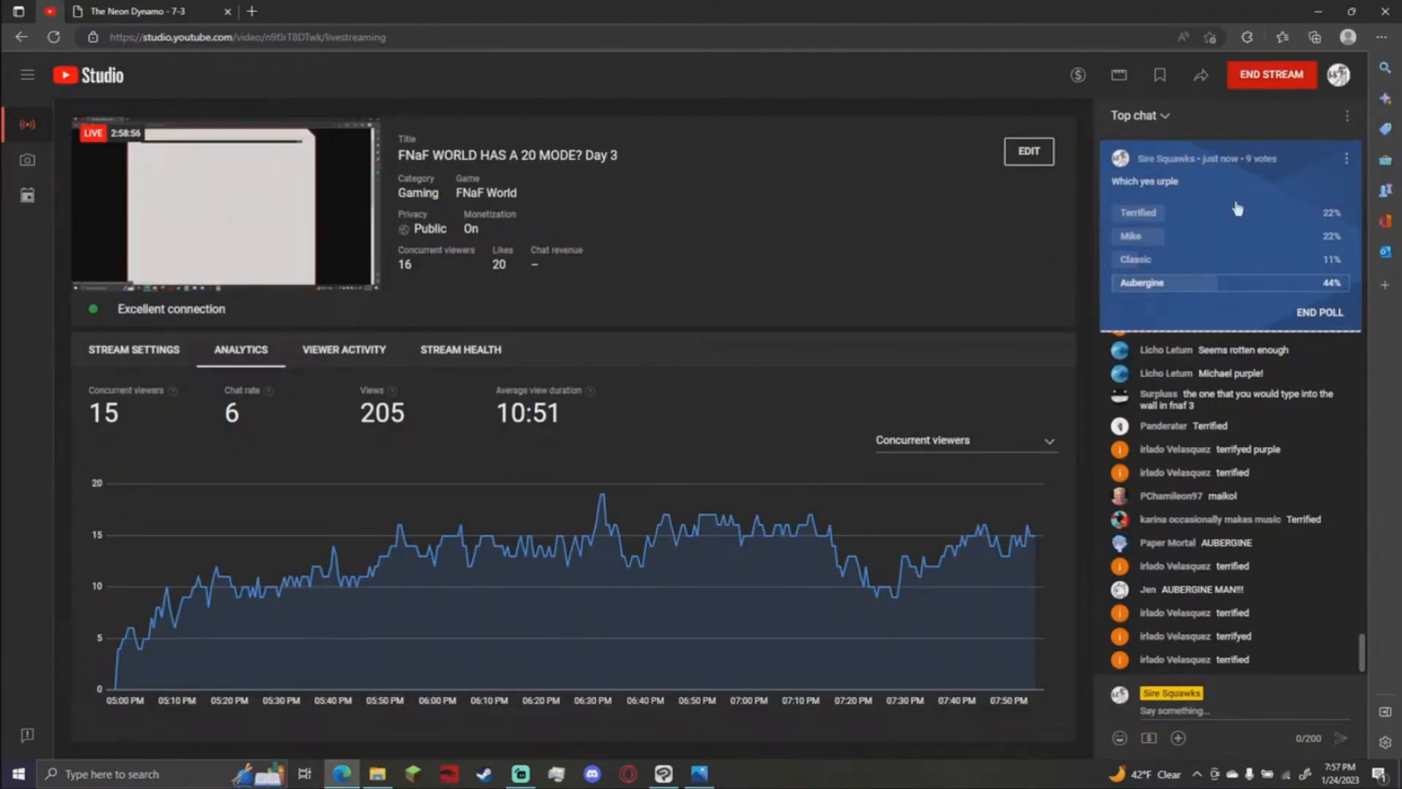
Return to the live purple poll results after studying the HSV colour chart.
left_click(663, 774)
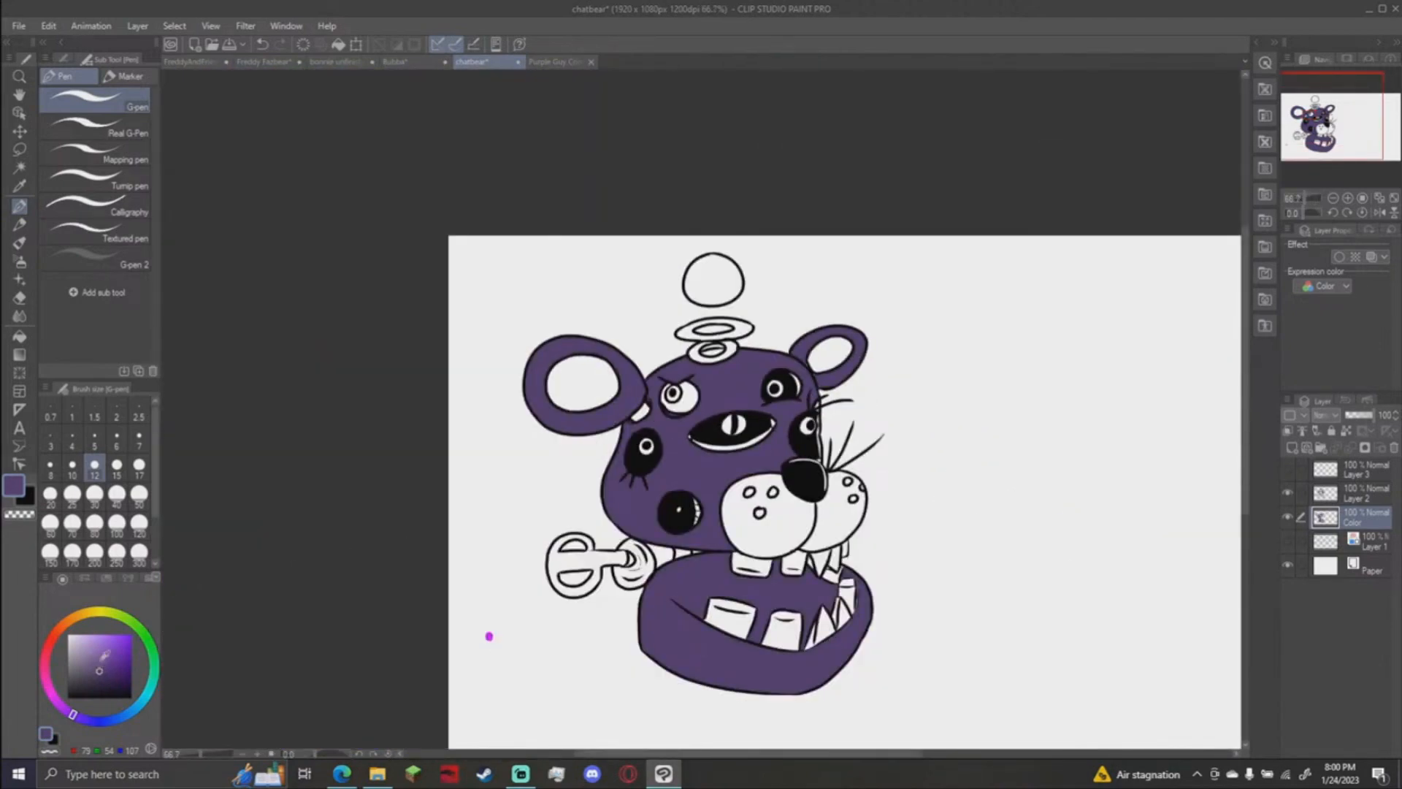
Check the aubergine fill against the Purple Guy comparison, then return to chatbear.
left_click(576, 62)
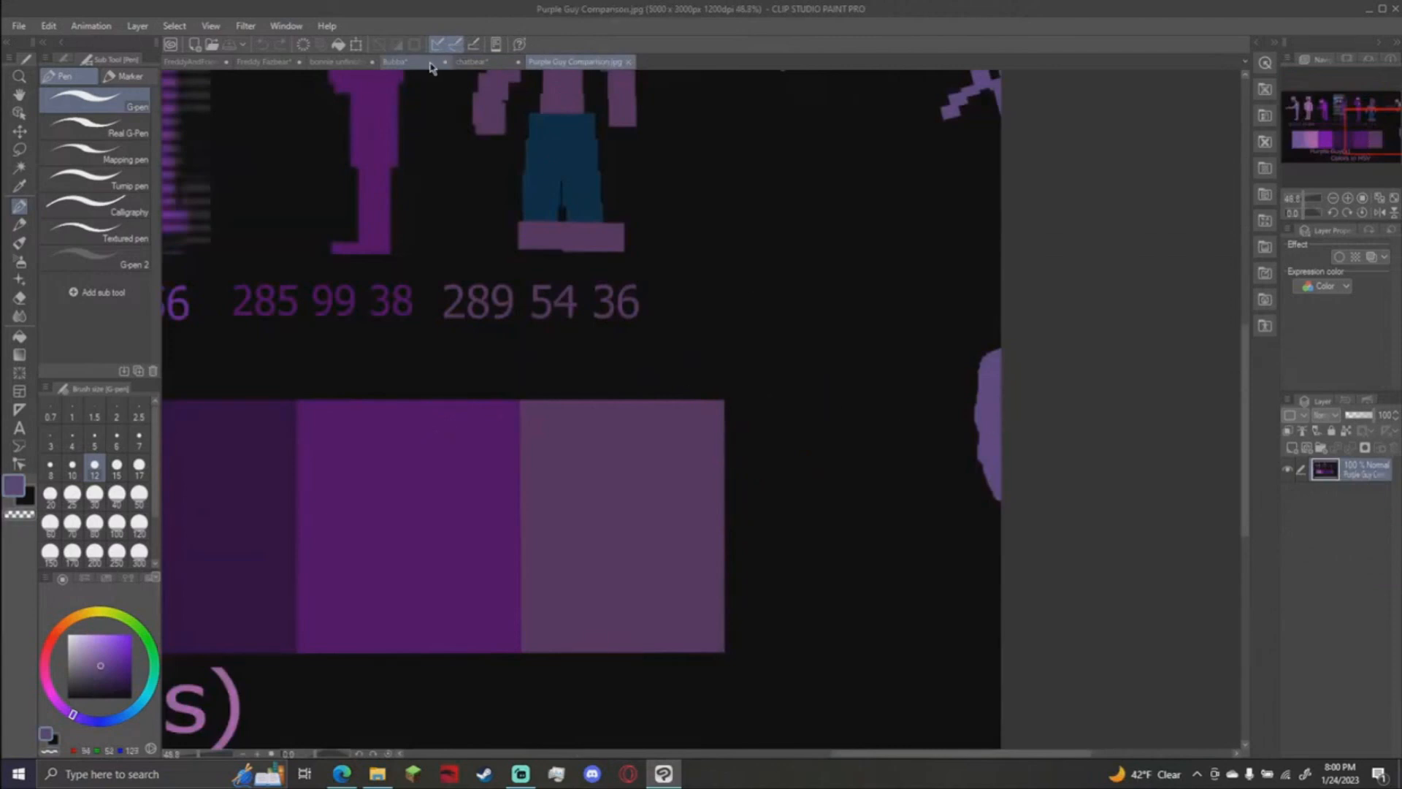
left_click(472, 61)
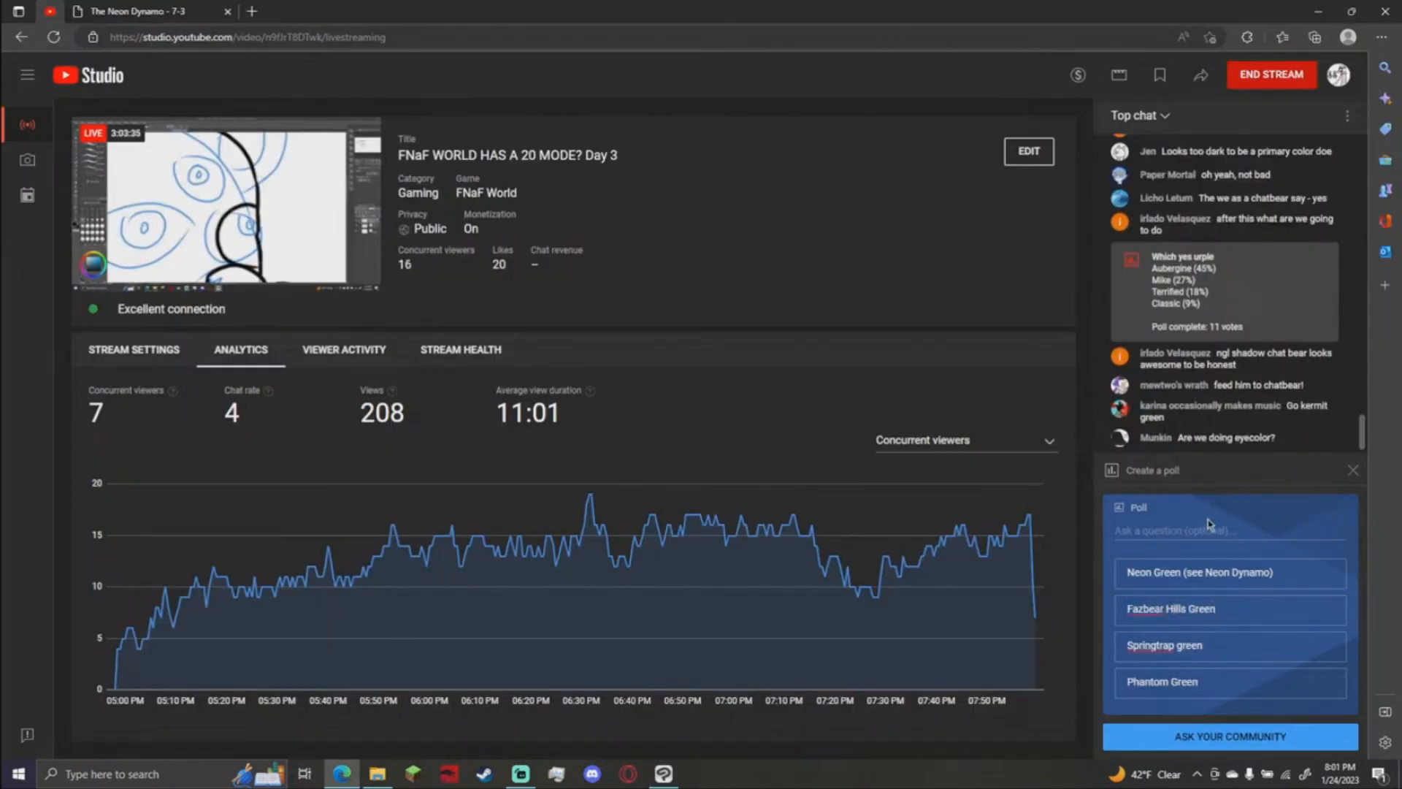
Publish the four-shade green poll to chat and return to the bear drawing.
type("What")
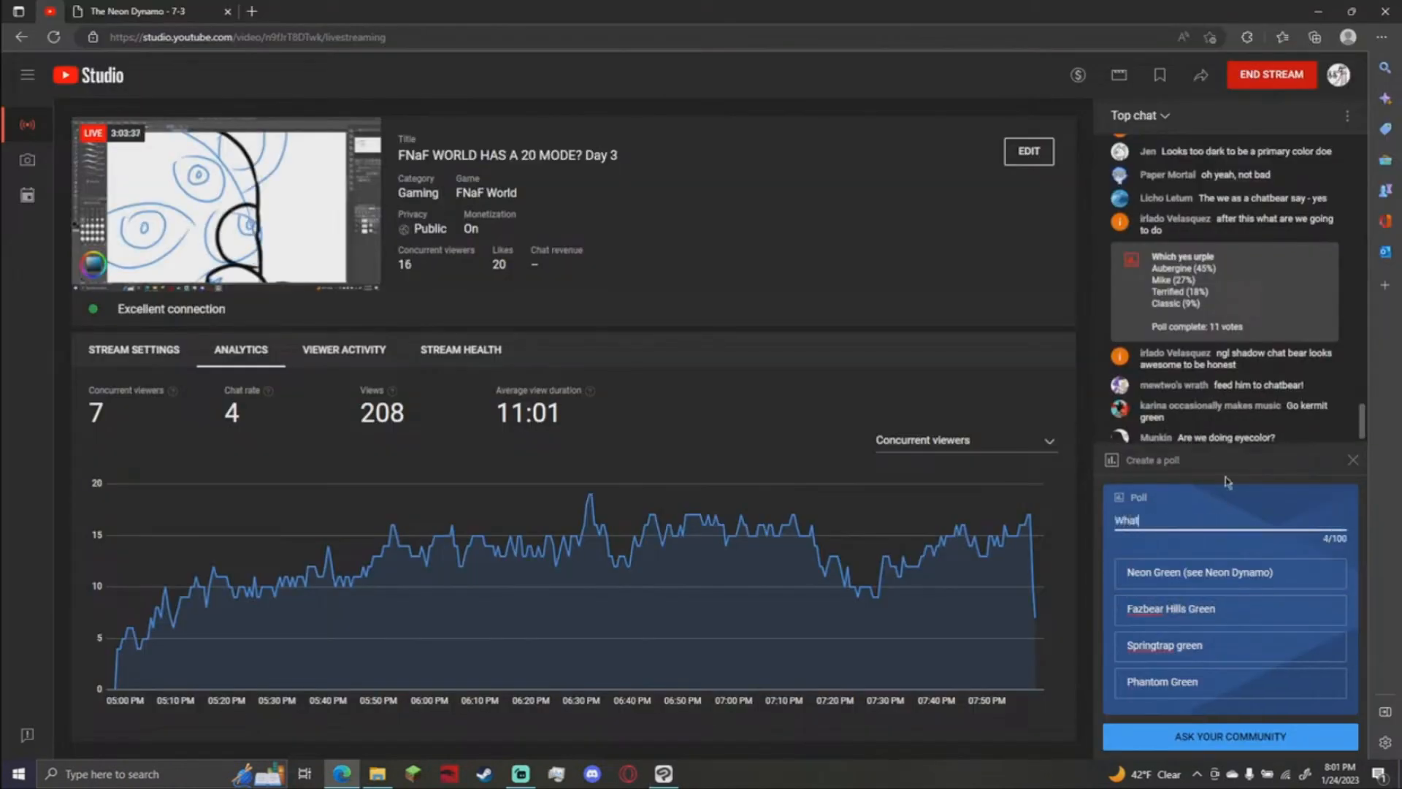
left_click(1352, 460)
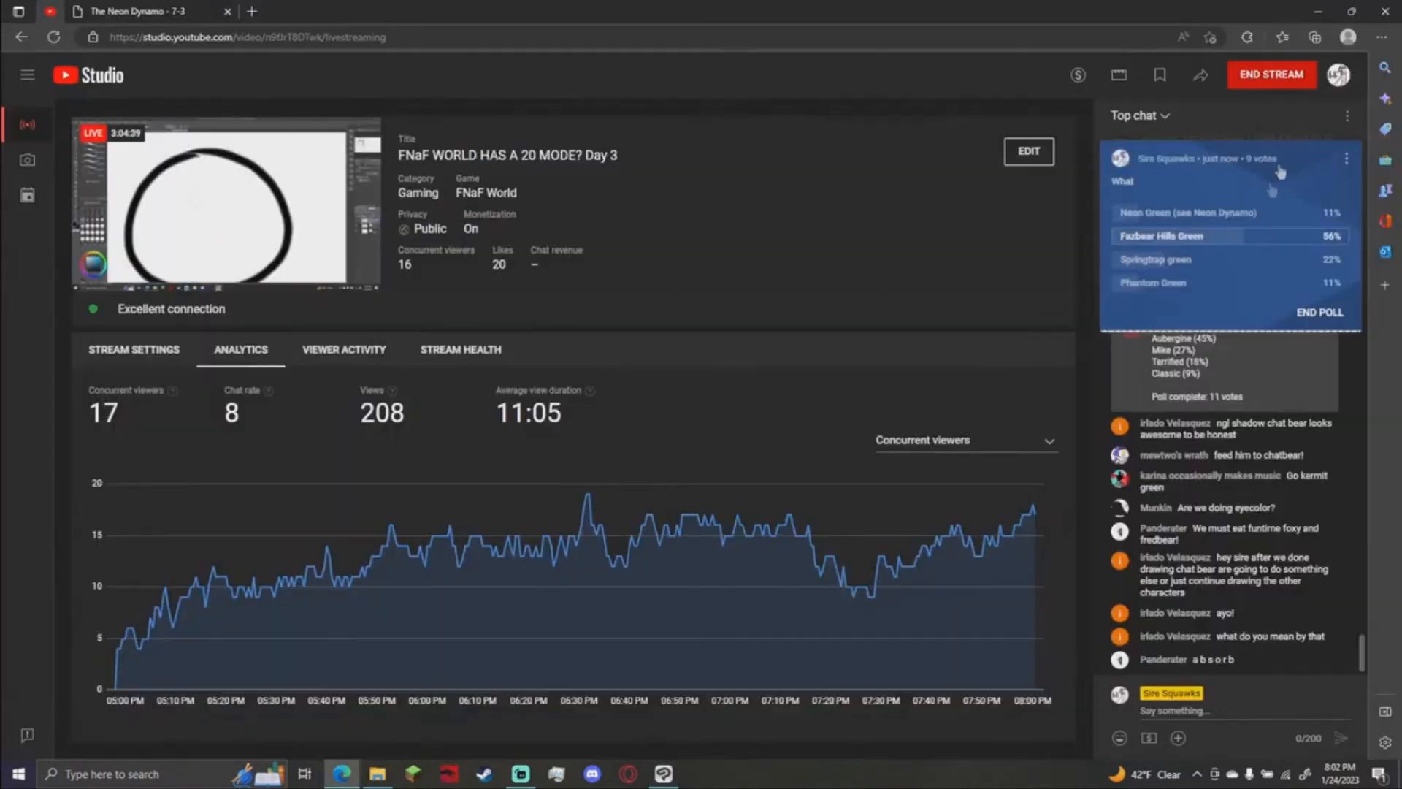
left_click(322, 10)
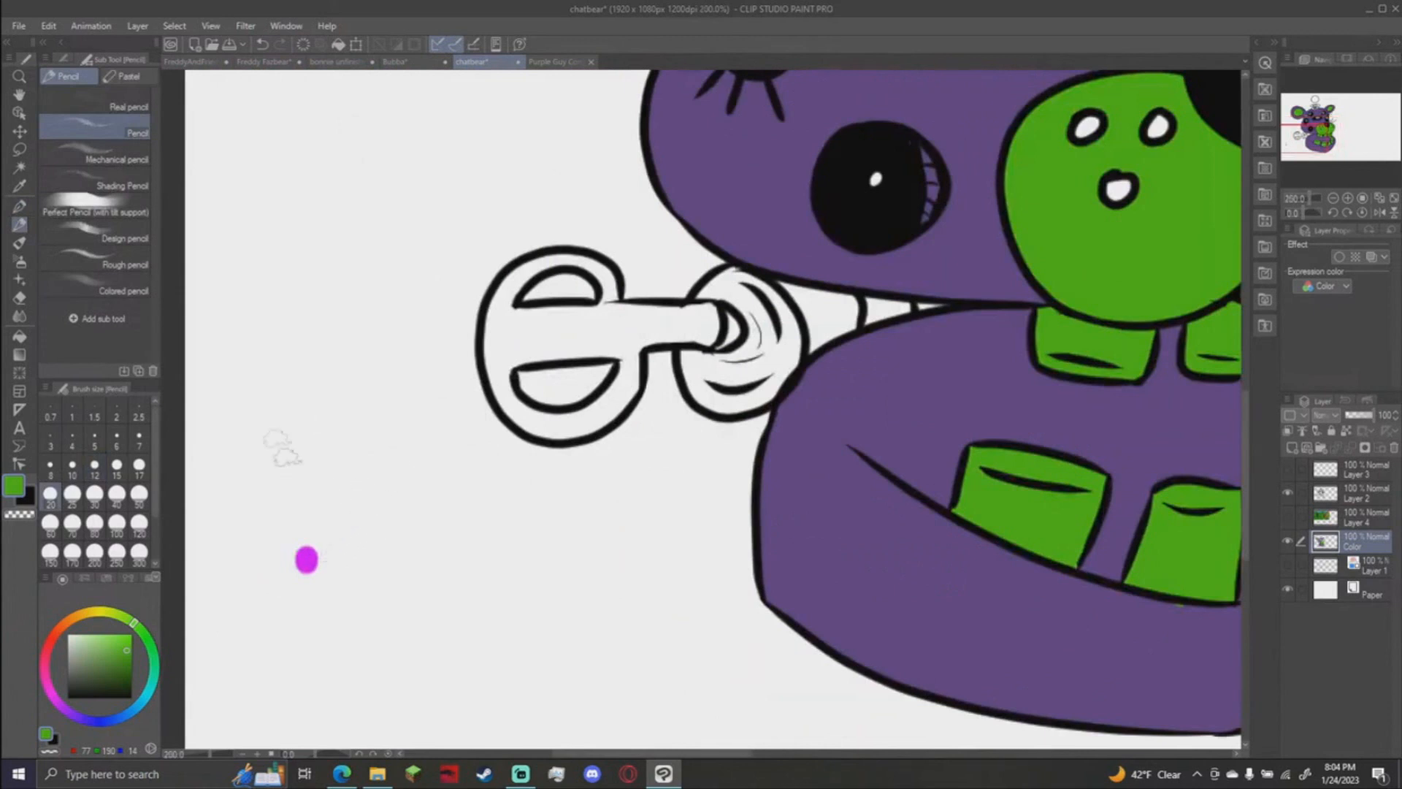
Fill the bear's snout, teeth, ears and key with green on the Color layer.
left_click(19, 206)
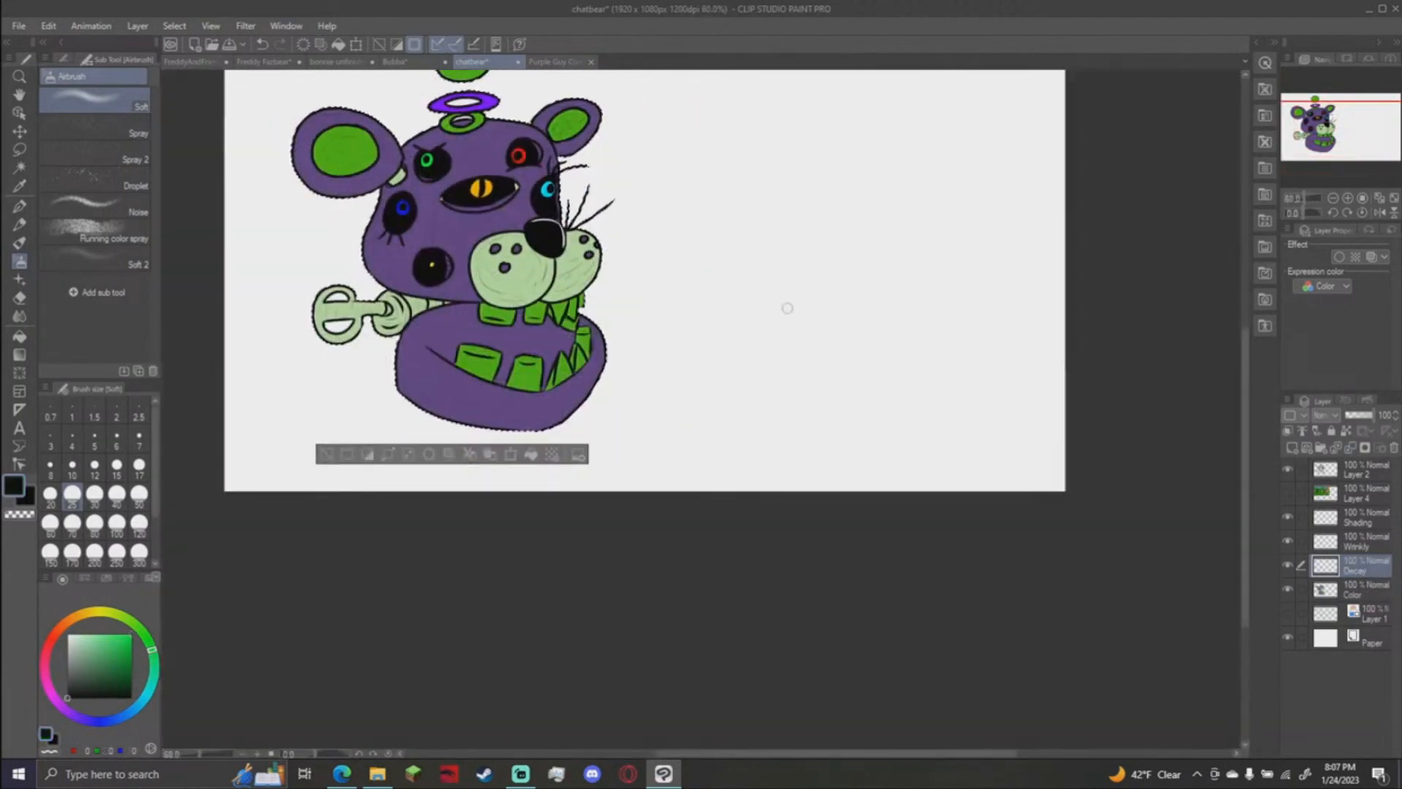
Fill the Decay silhouette black, then render Perlin noise over it and adjust its Scale.
left_click(19, 262)
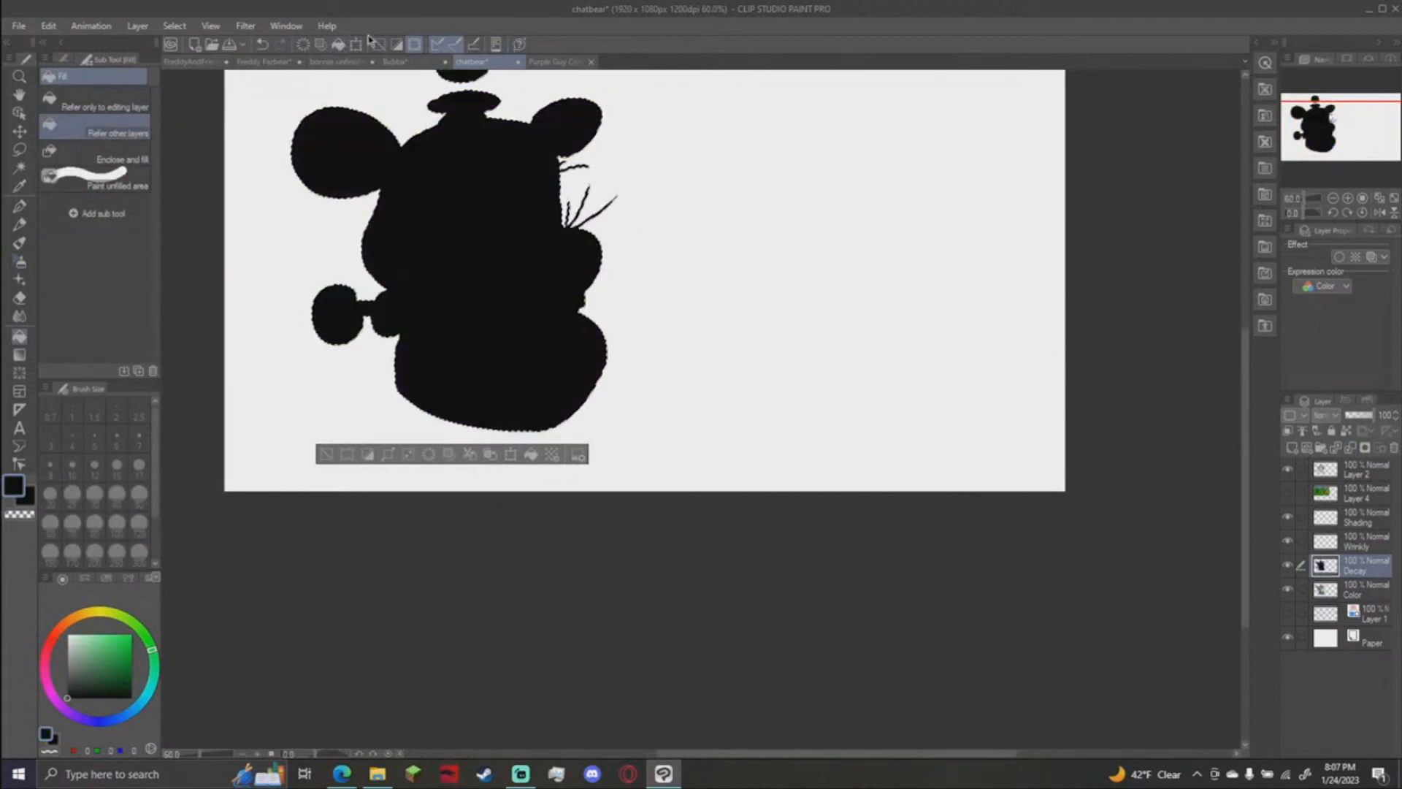
left_click(287, 25)
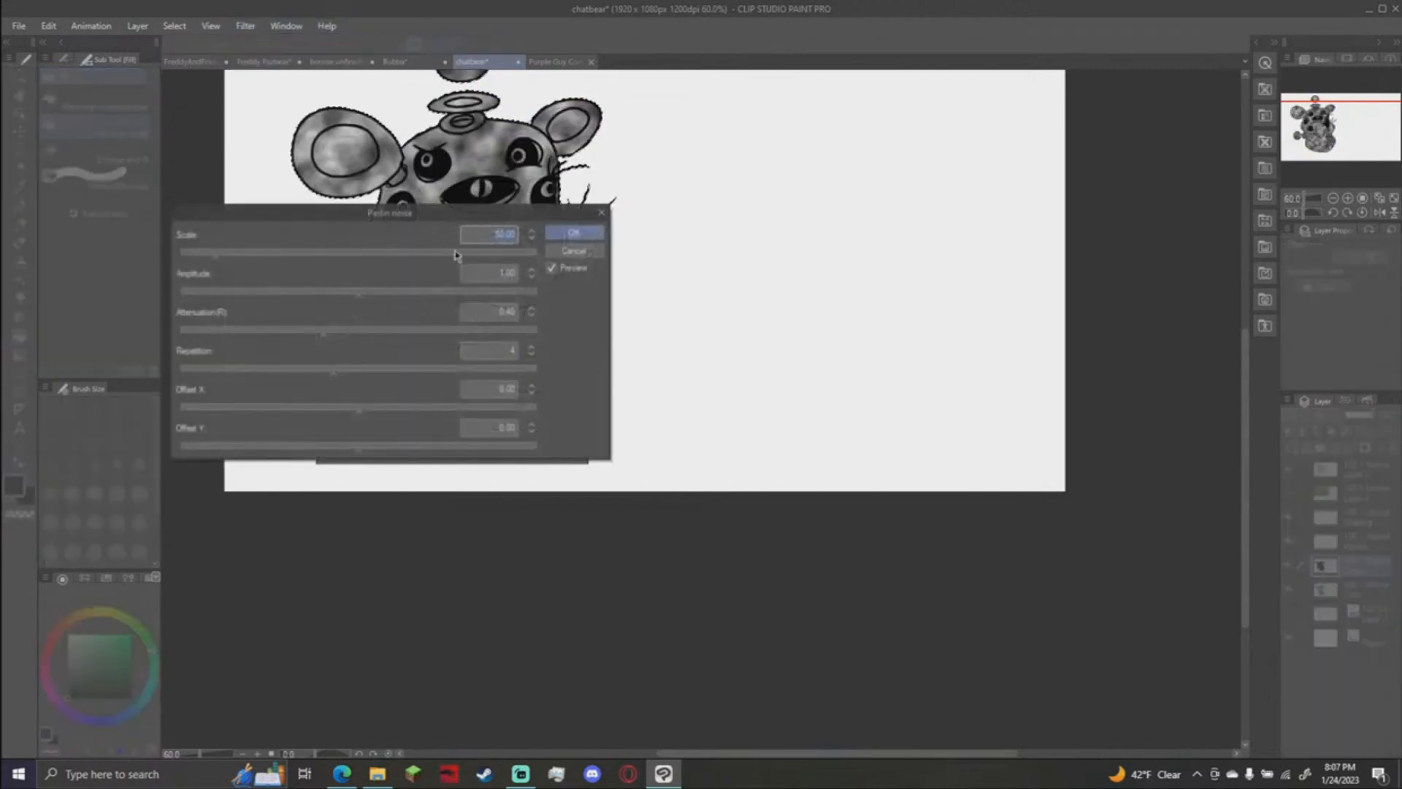
left_click(572, 232)
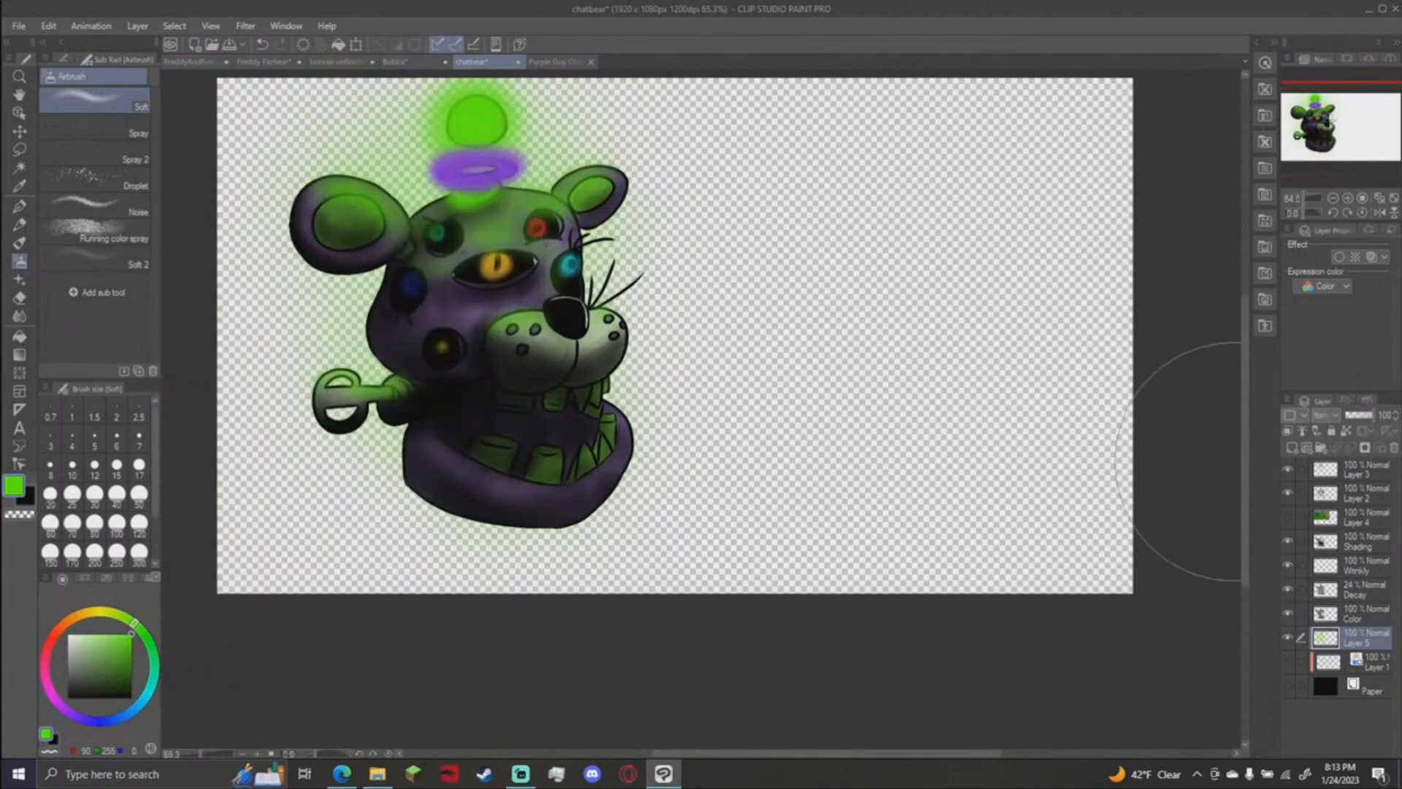
Scroll the layer palette while shading the bear and adding the green glow.
scroll("down", 3)
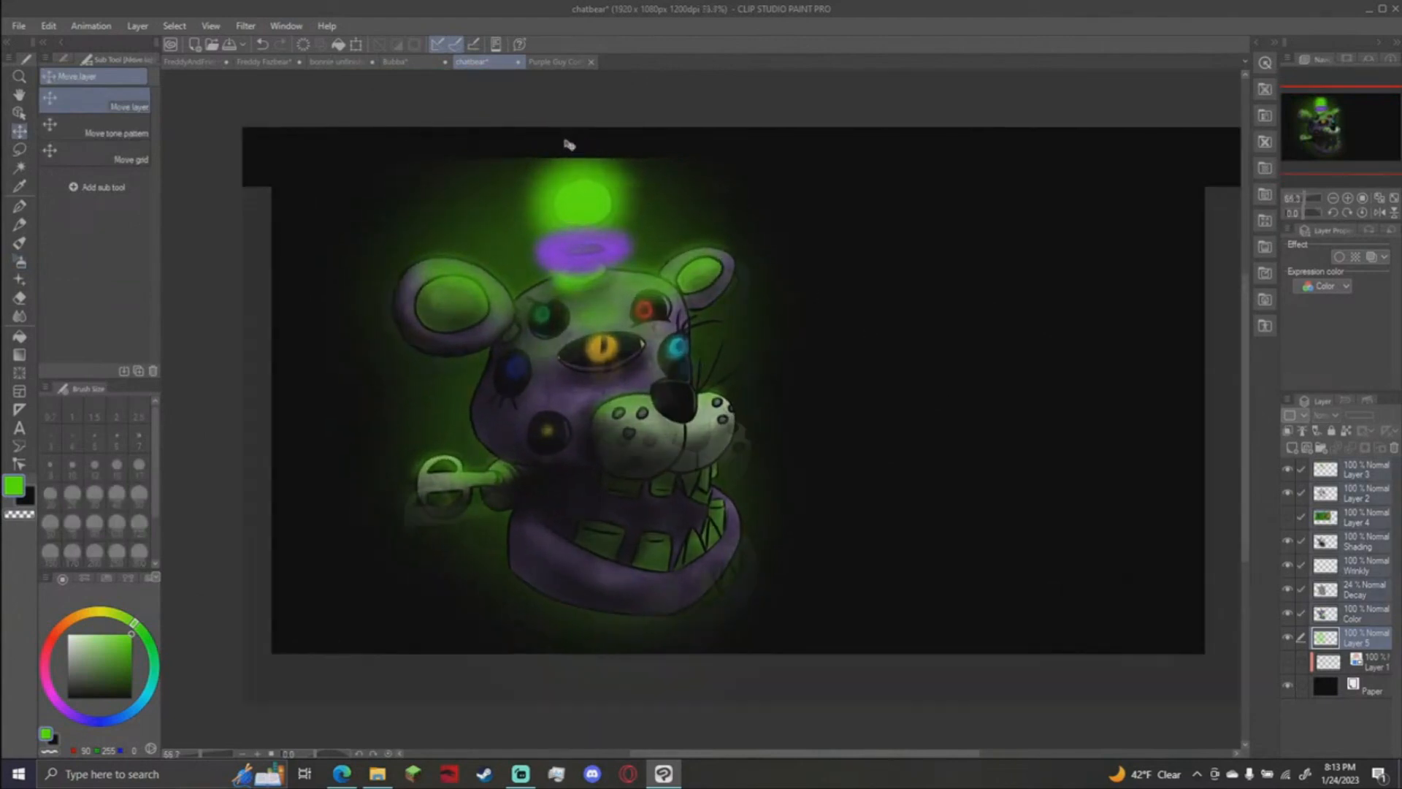
Erase excess green glow around the head with Kneaded and Soft erasers on Layer 6.
scroll("up", 3)
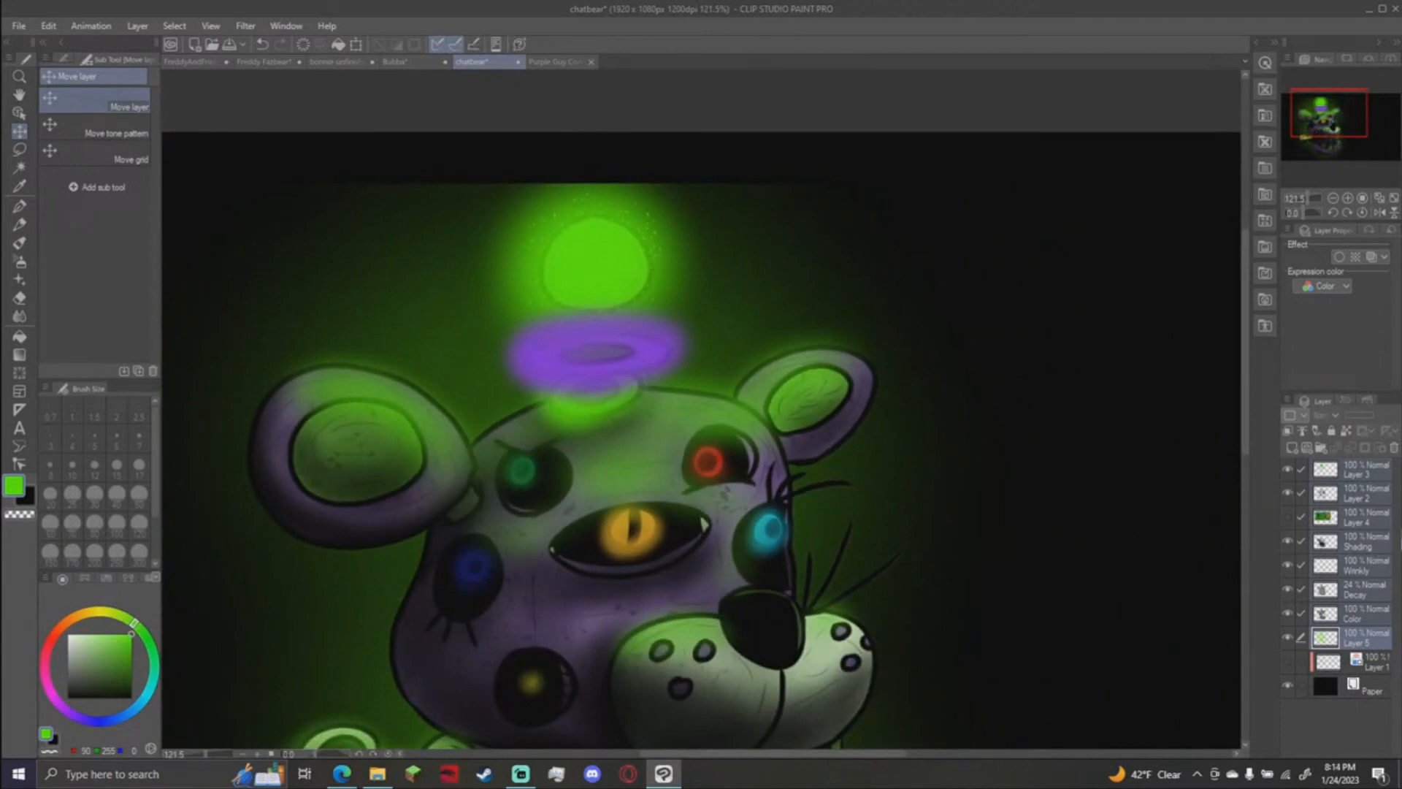
left_click(19, 298)
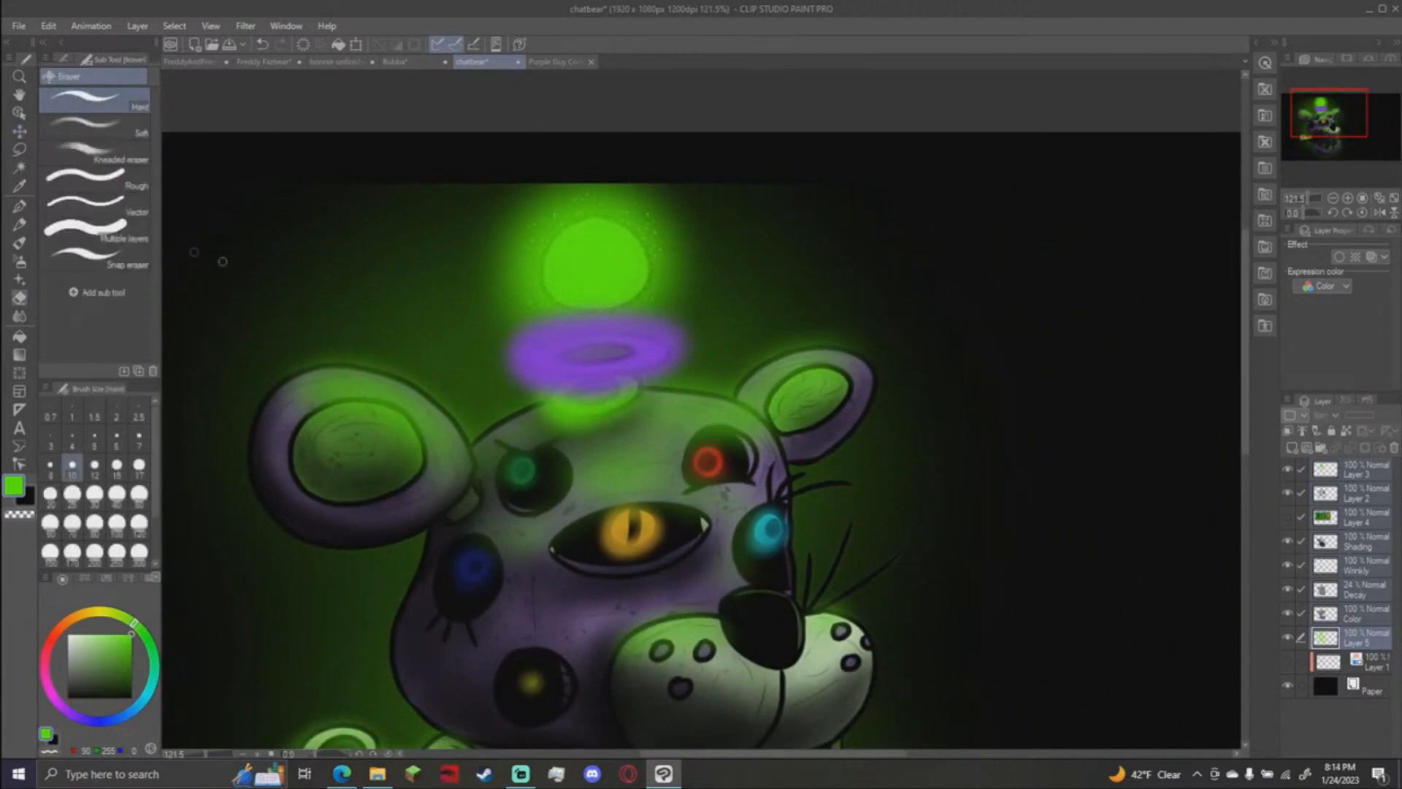
left_click(127, 160)
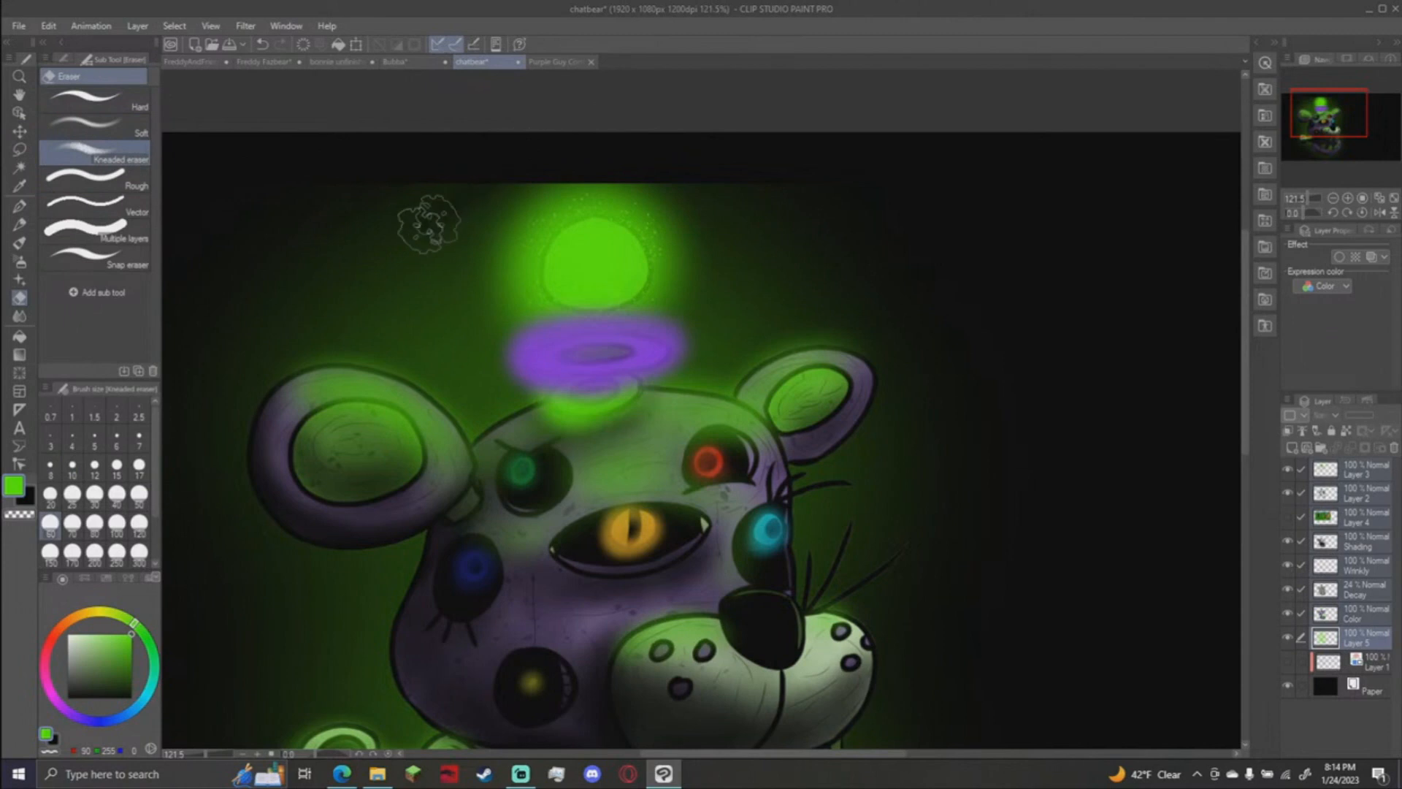
left_click(94, 133)
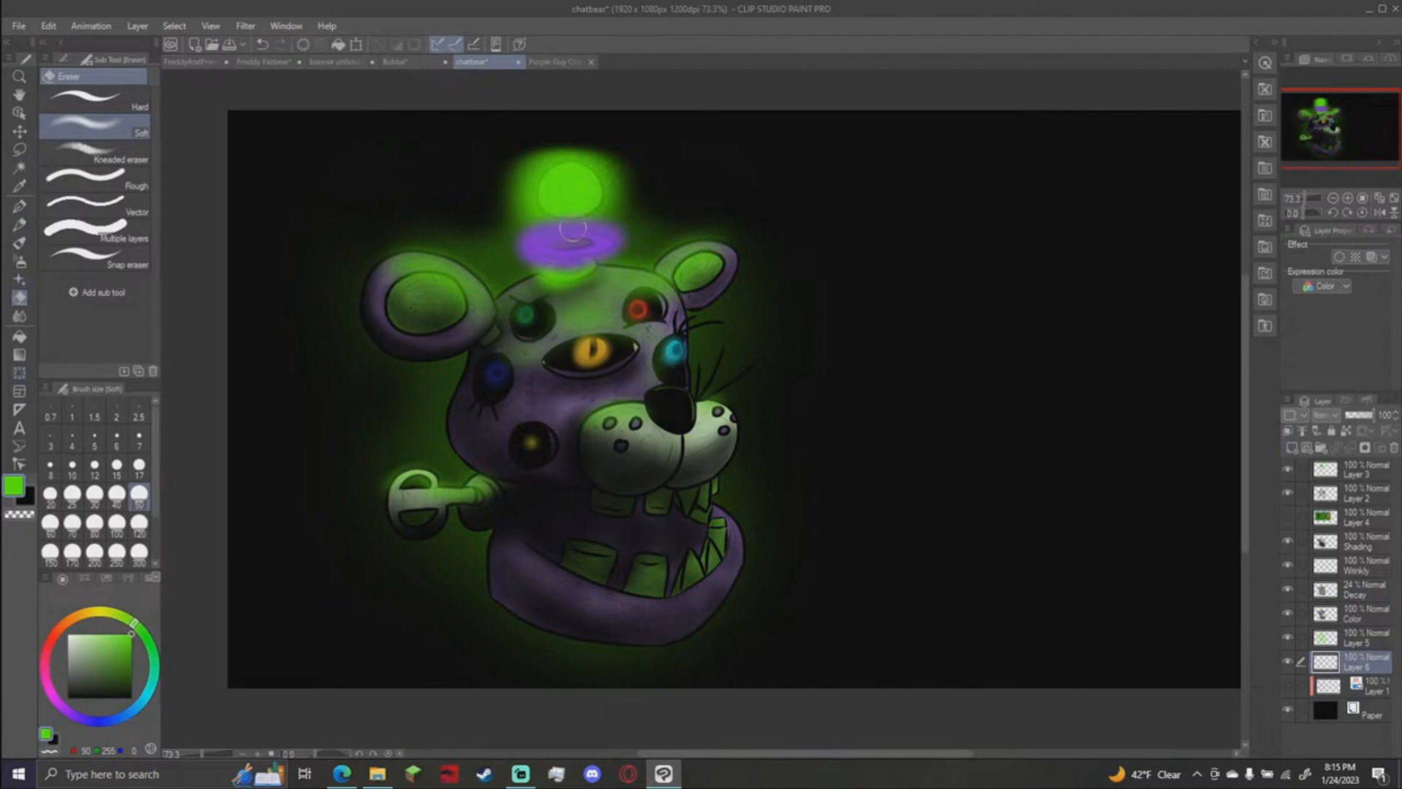
mouse_move(300, 222)
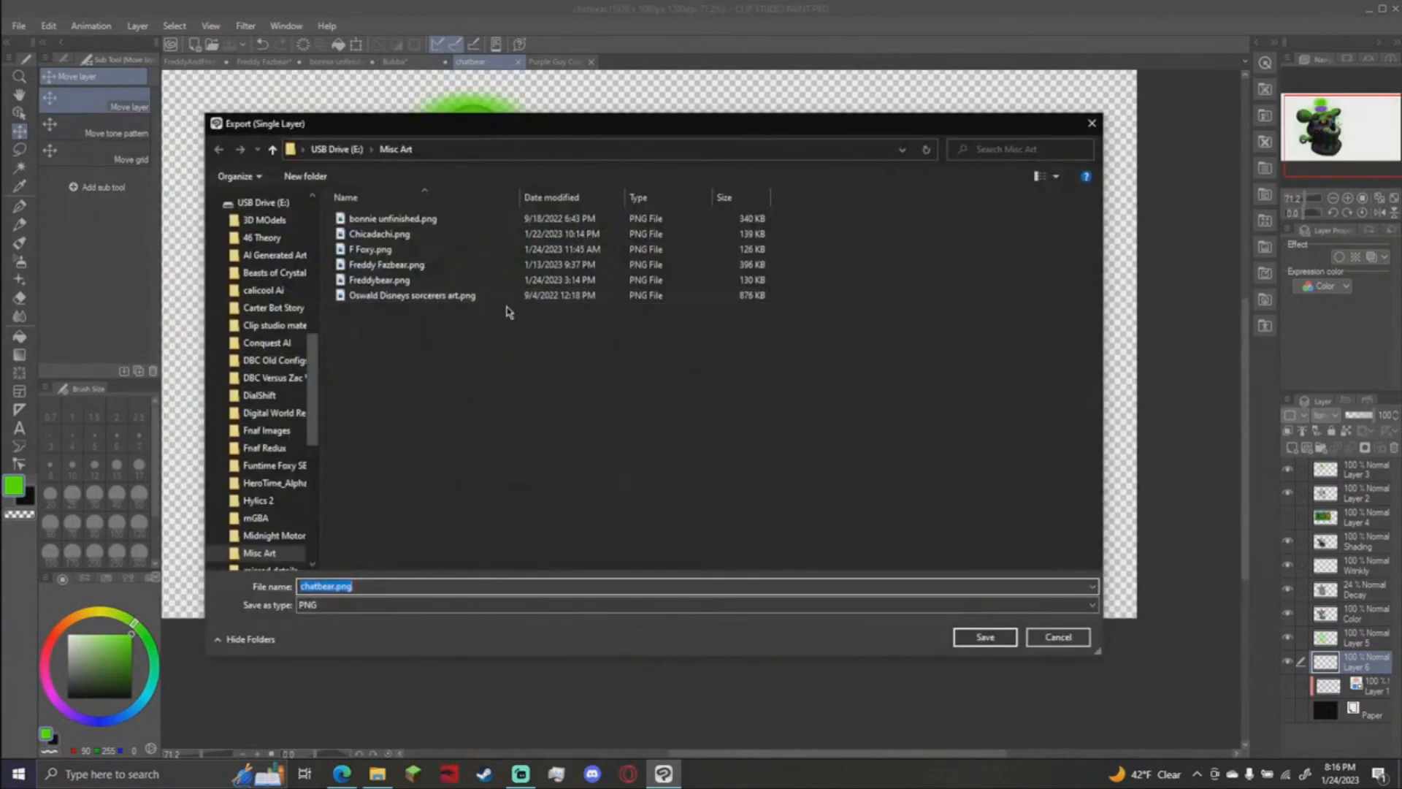
Save the bear artwork as chatbear.png in the USB Drive Misc Art folder.
left_click(984, 637)
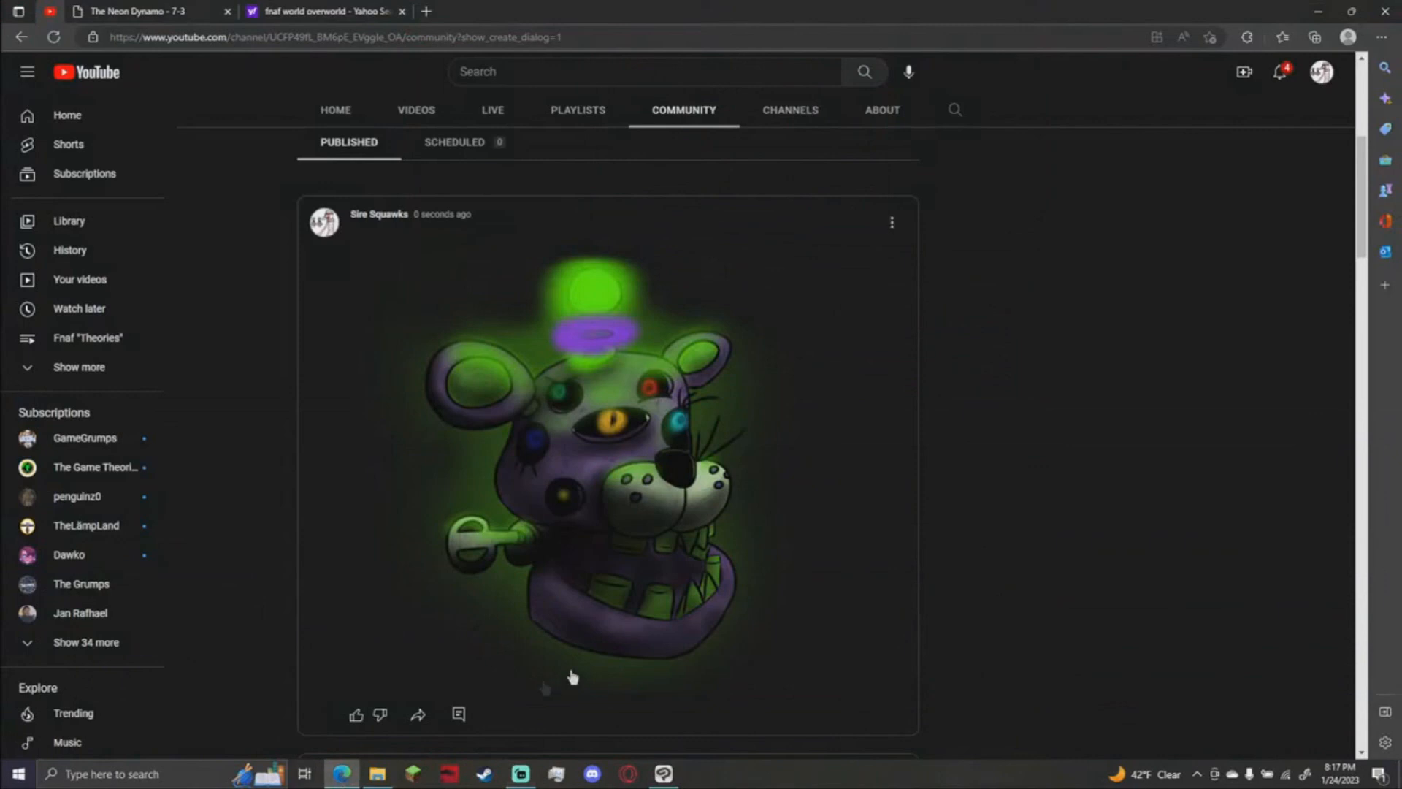
mouse_move(827, 405)
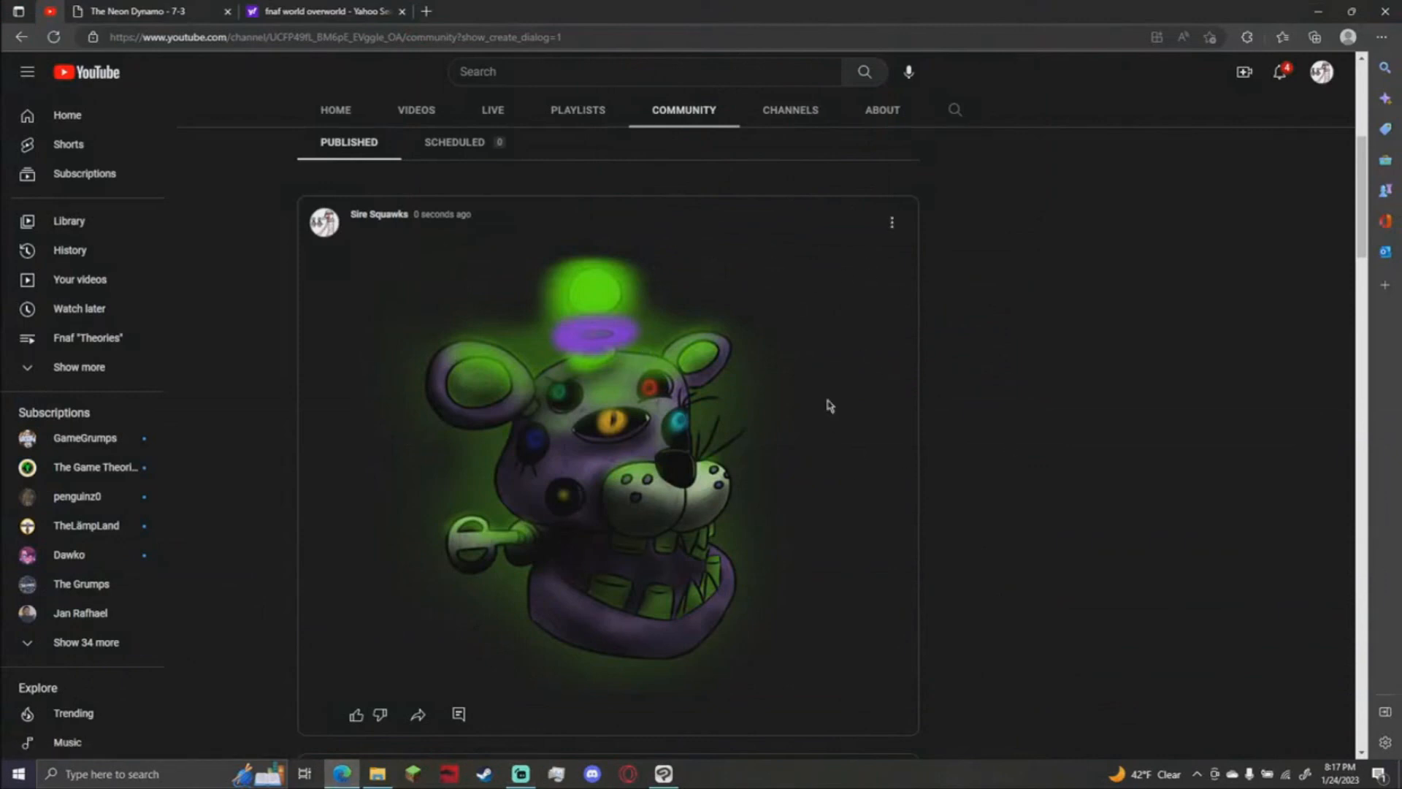
mouse_move(999, 282)
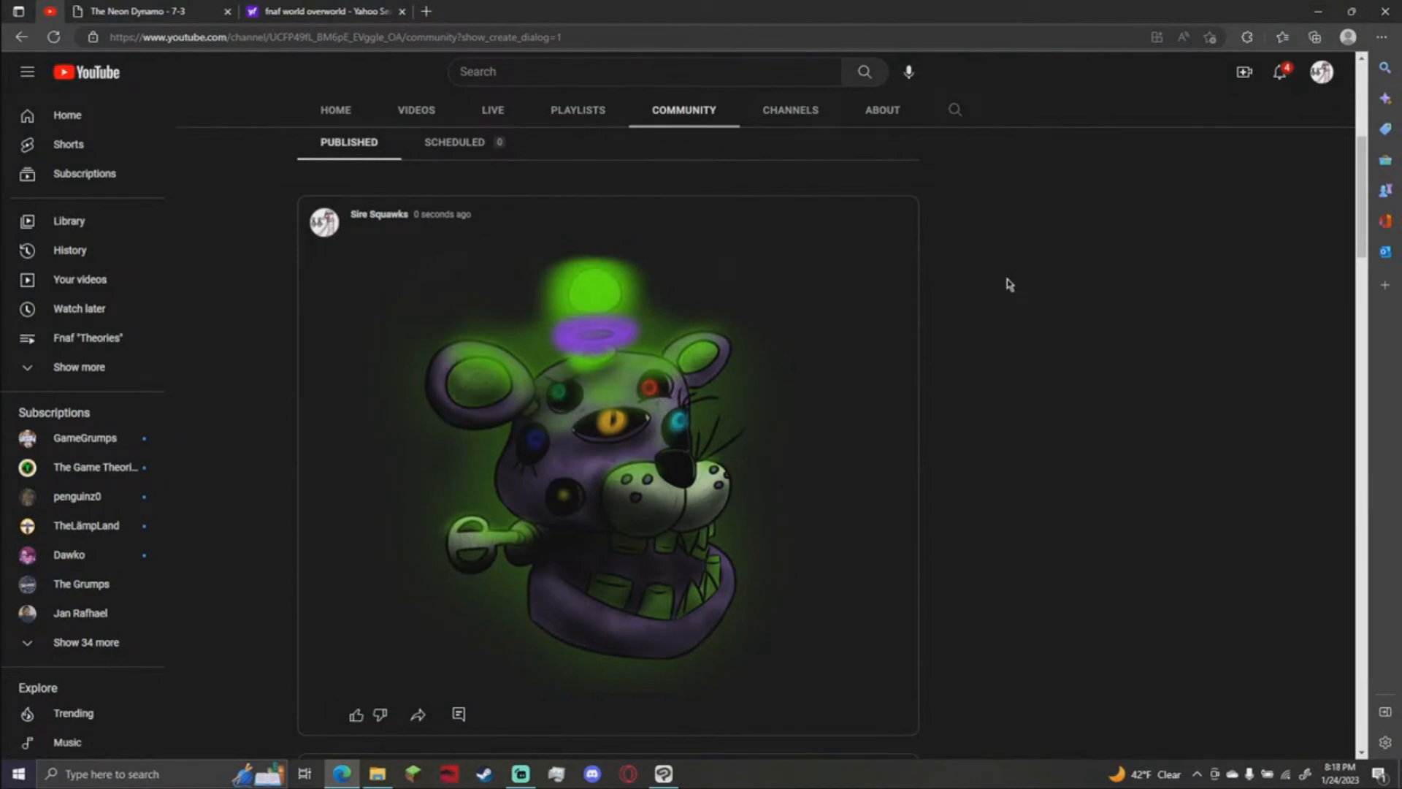
mouse_move(555, 348)
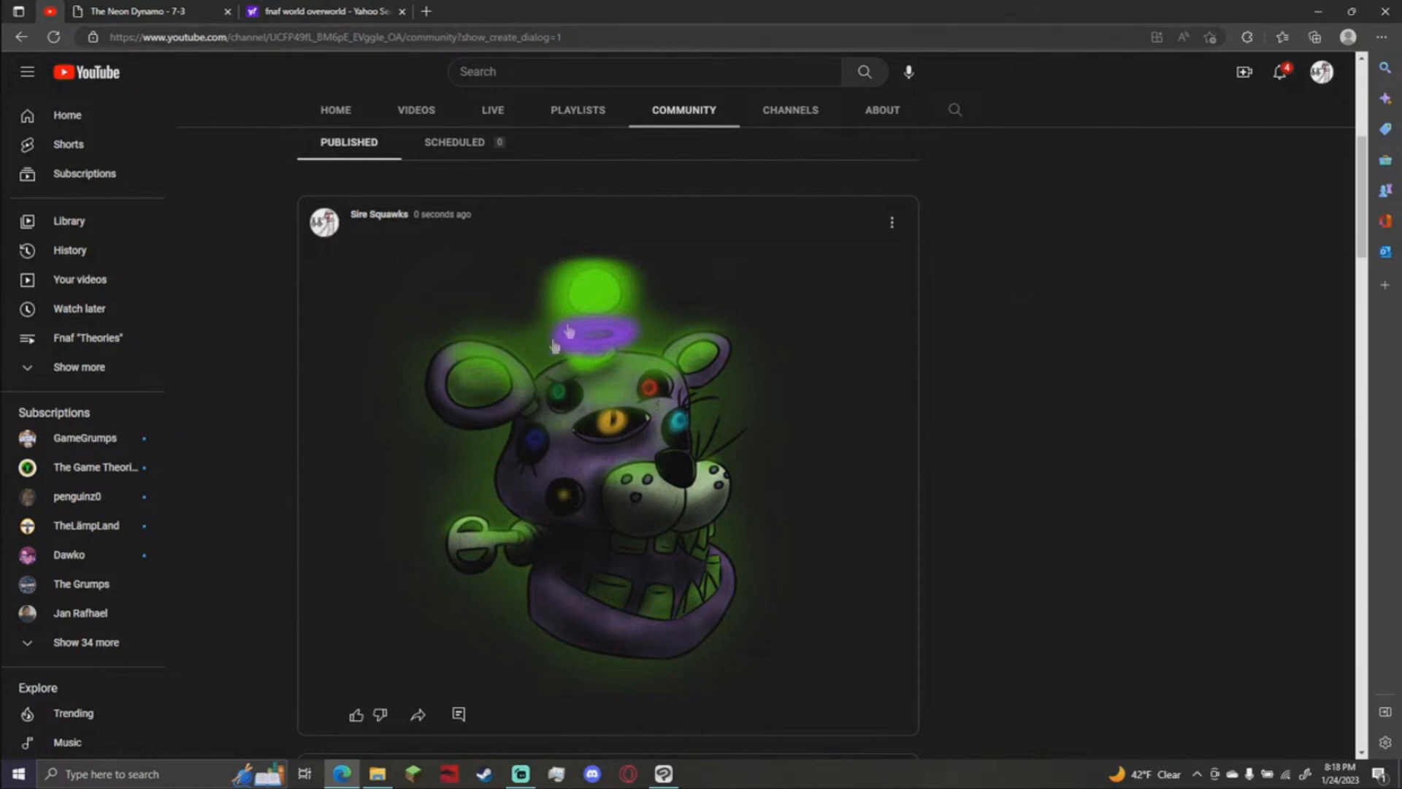
mouse_move(560, 344)
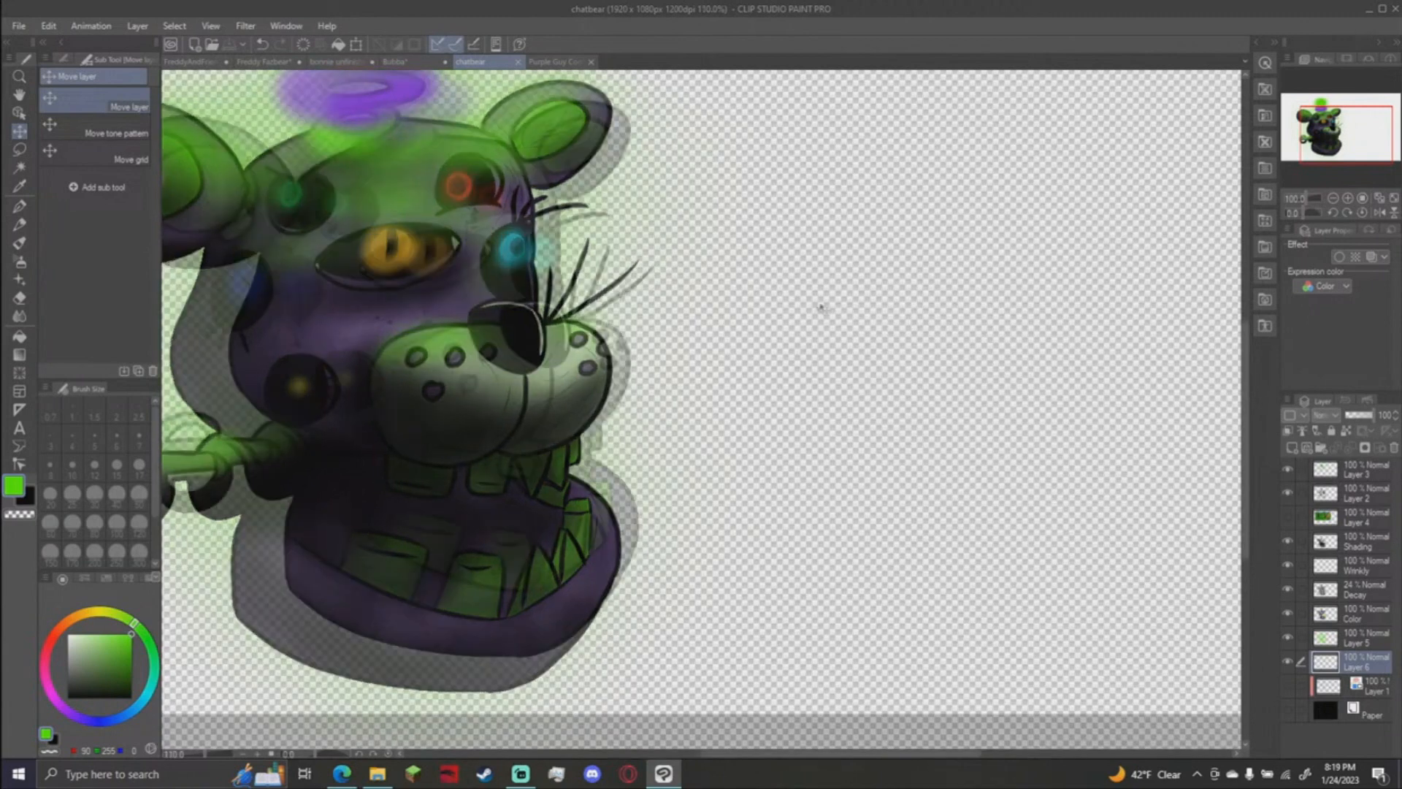
Switch to the Bubba drawing to paste the copied bear layers there.
left_click(396, 61)
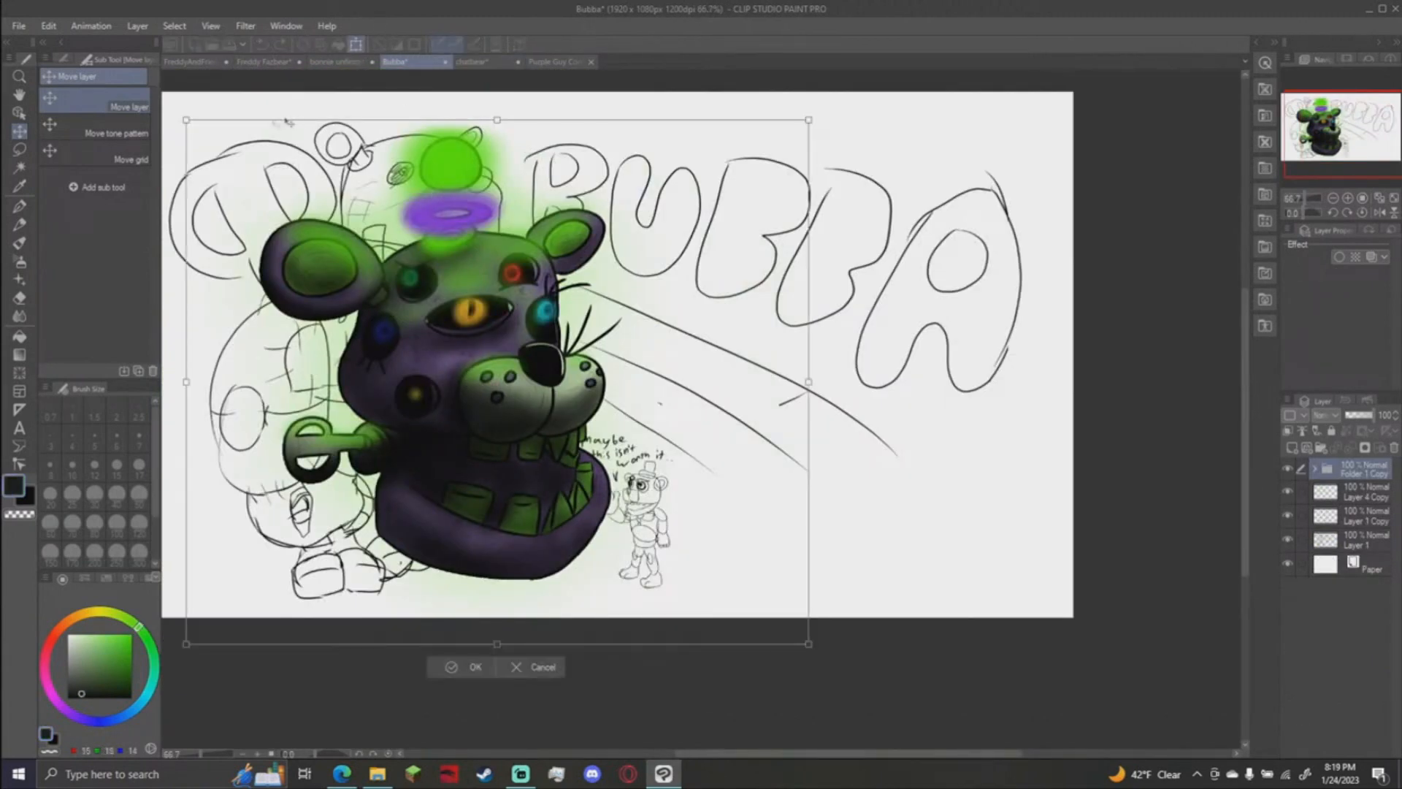